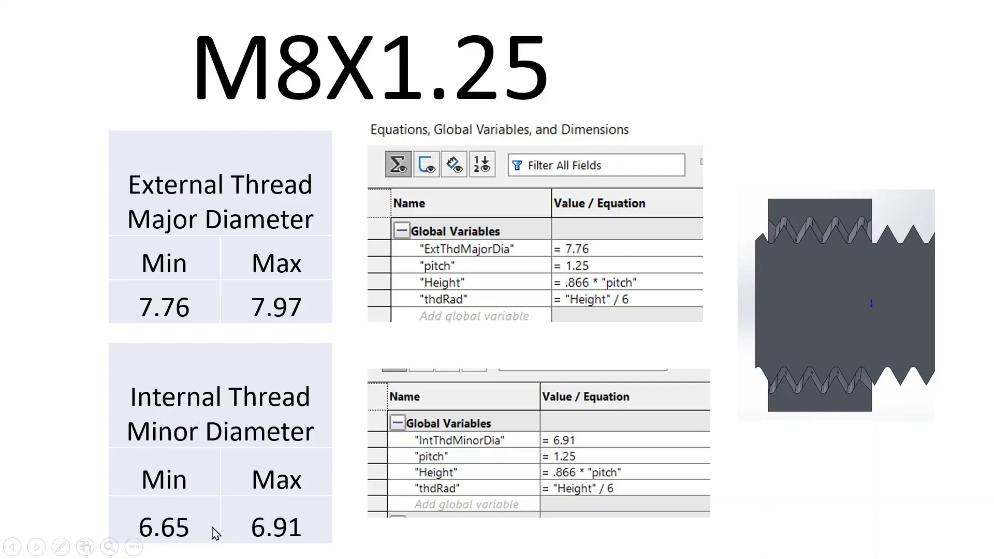
{"action": "mouse_move", "coordinate": [578, 451]}
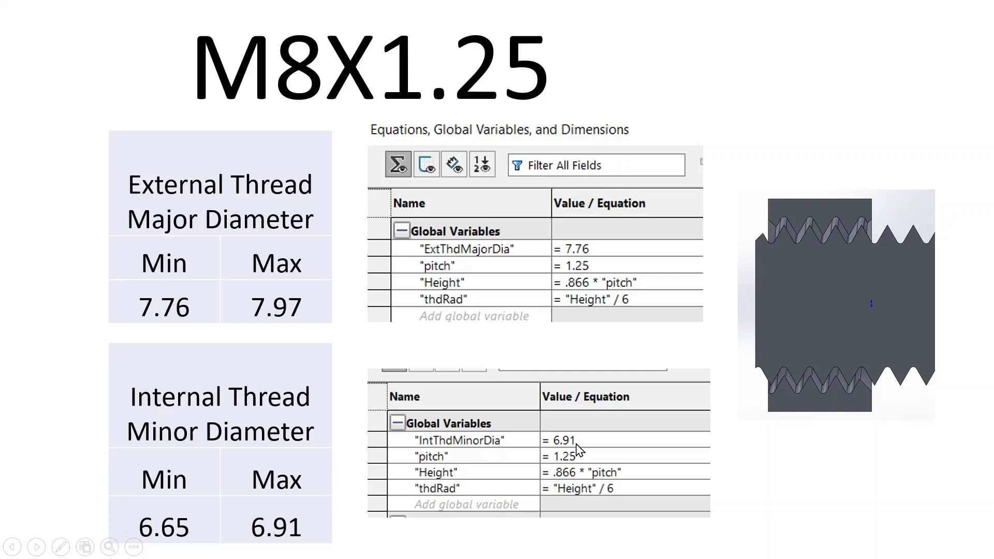
{"action": "mouse_move", "coordinate": [791, 227]}
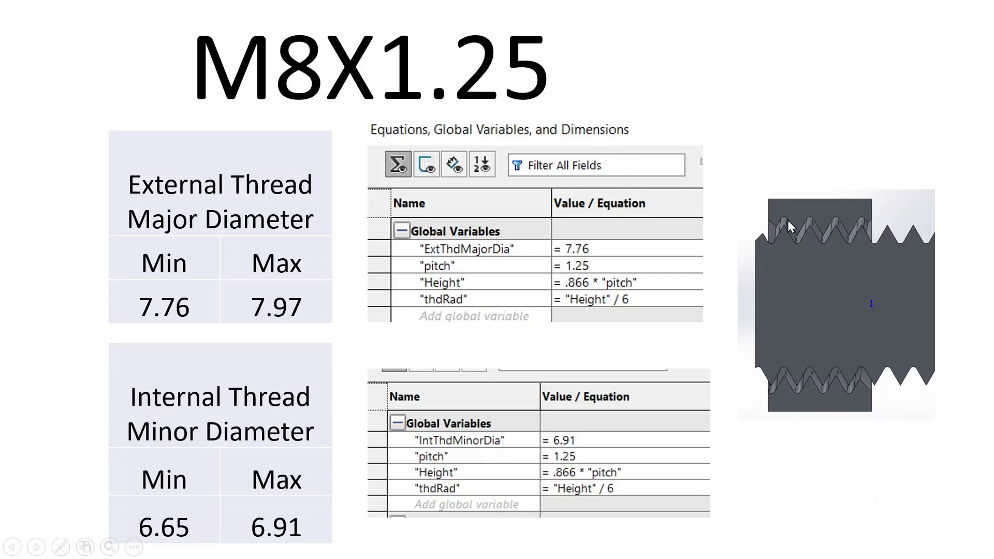
{"action": "mouse_move", "coordinate": [800, 256]}
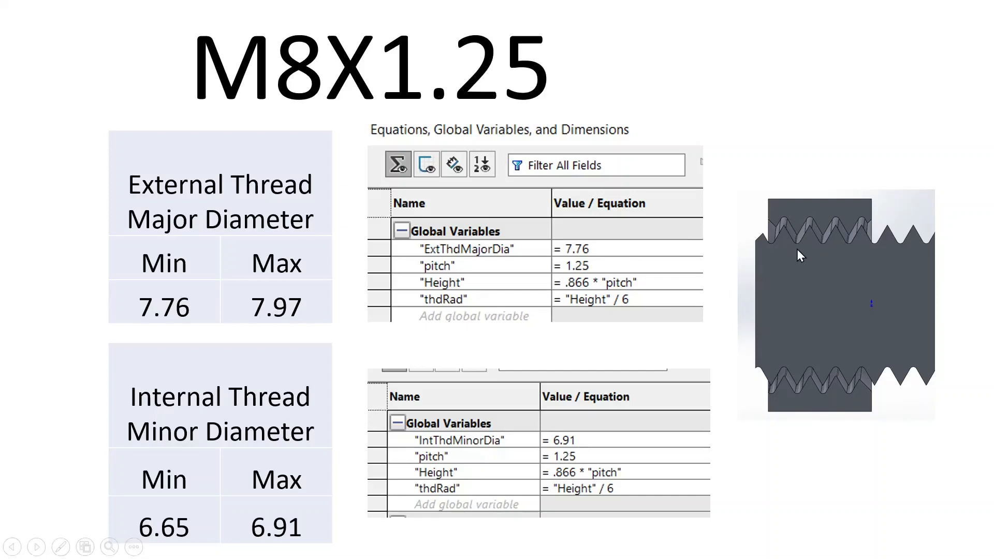
{"action": "mouse_move", "coordinate": [673, 336]}
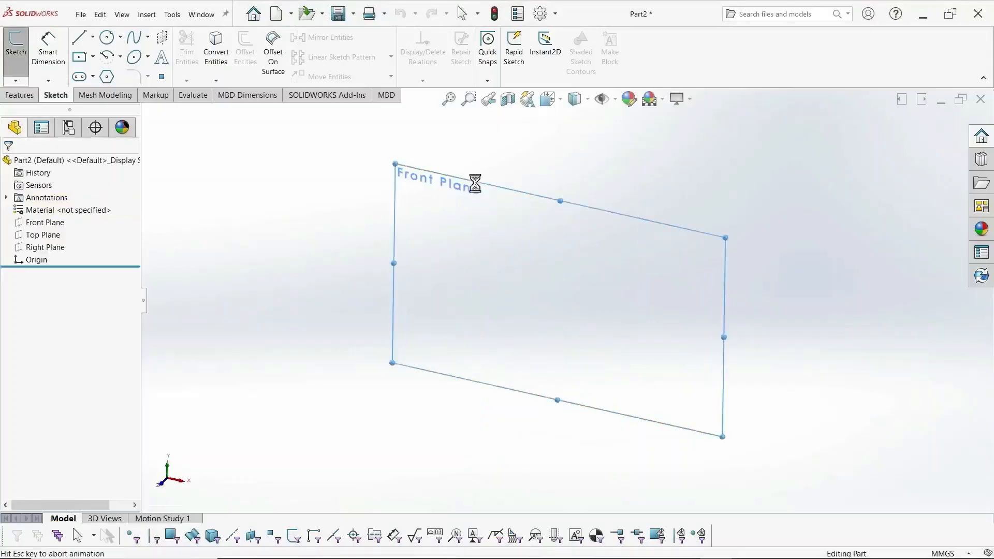
Draw a circle centred on the origin in a new Front Plane sketch
{"action": "left_click", "coordinate": [105, 37]}
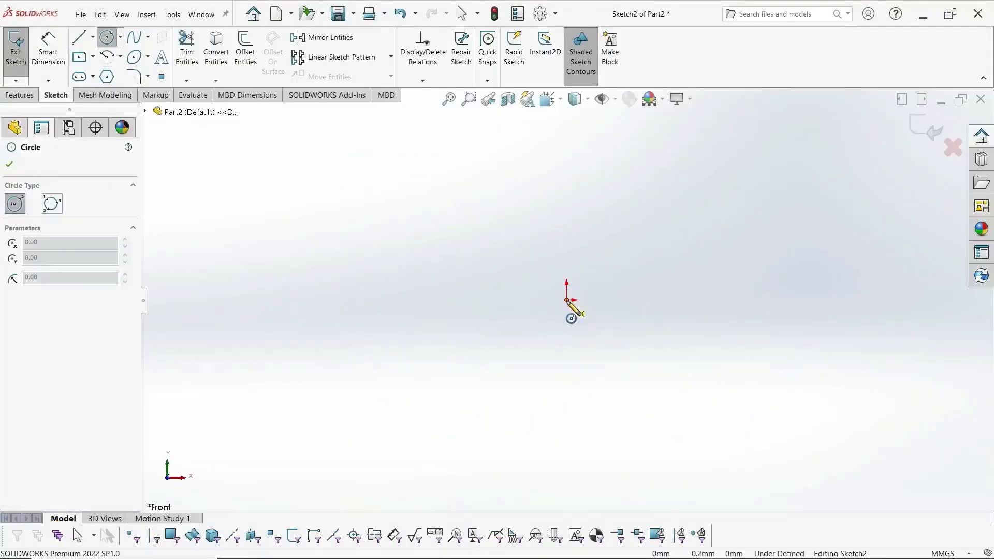
{"action": "left_click", "coordinate": [171, 14]}
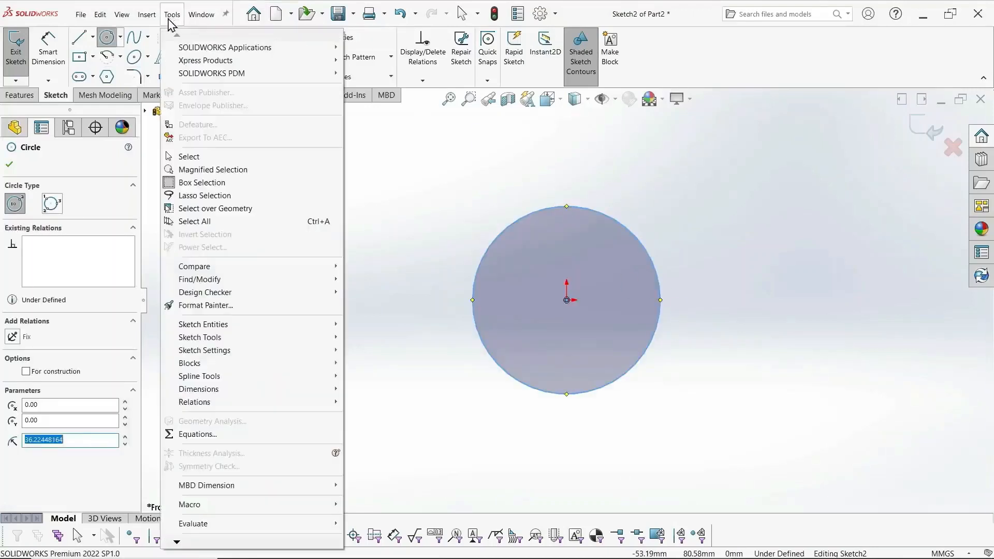
In Equations, add ExtThdDia 7.76, pitch 1.25, Height .866*pitch, thdRad Height/6
{"action": "left_click", "coordinate": [198, 435]}
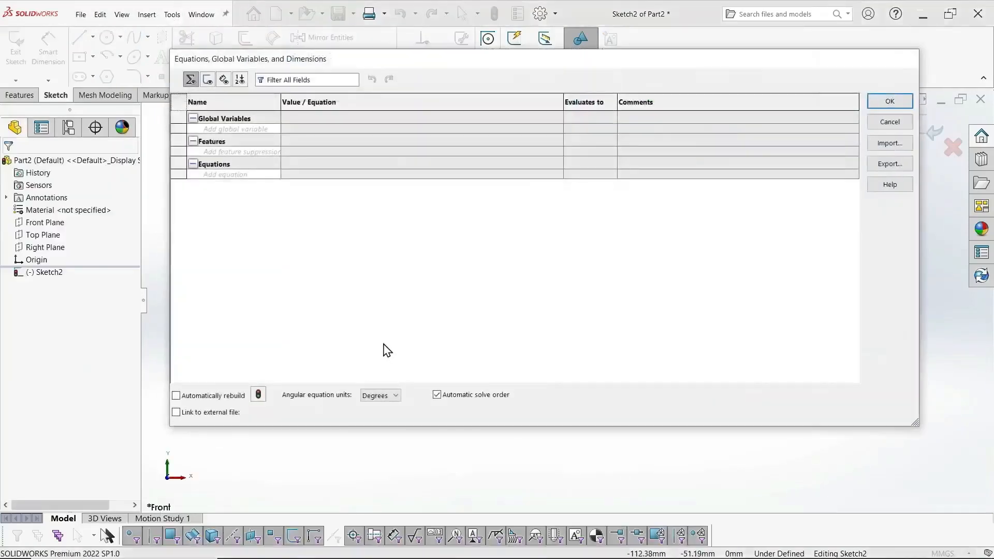
{"action": "left_click", "coordinate": [235, 129]}
{"action": "type", "text": "\"ExtThdDia"}
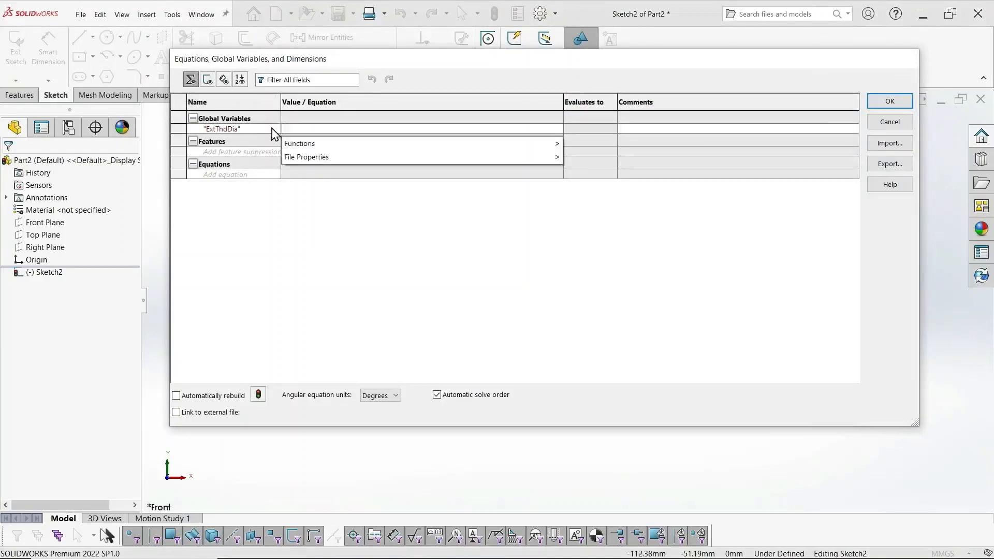
{"action": "type", "text": "7.76"}
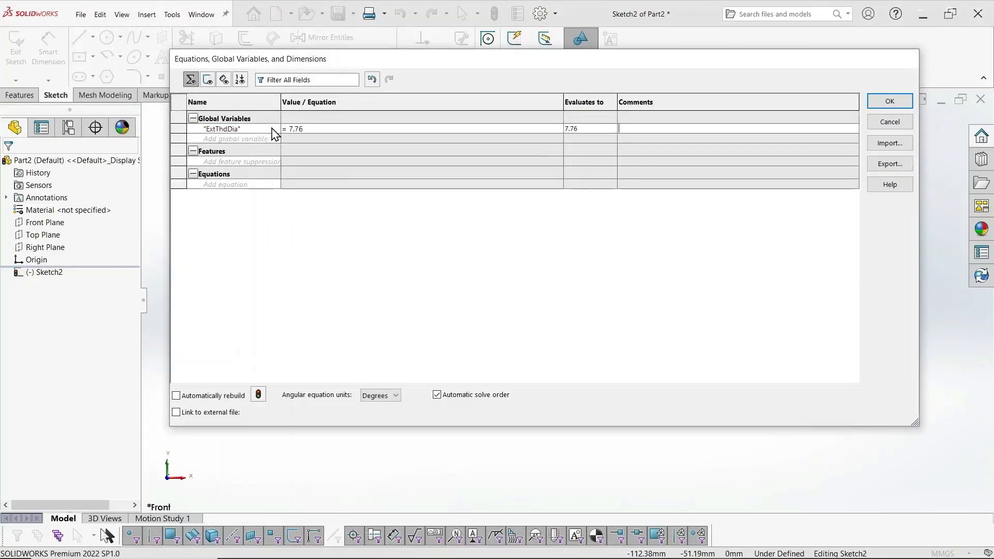
{"action": "type", "text": "pitch\""}
{"action": "left_click", "coordinate": [422, 138]}
{"action": "type", "text": "= 1.25"}
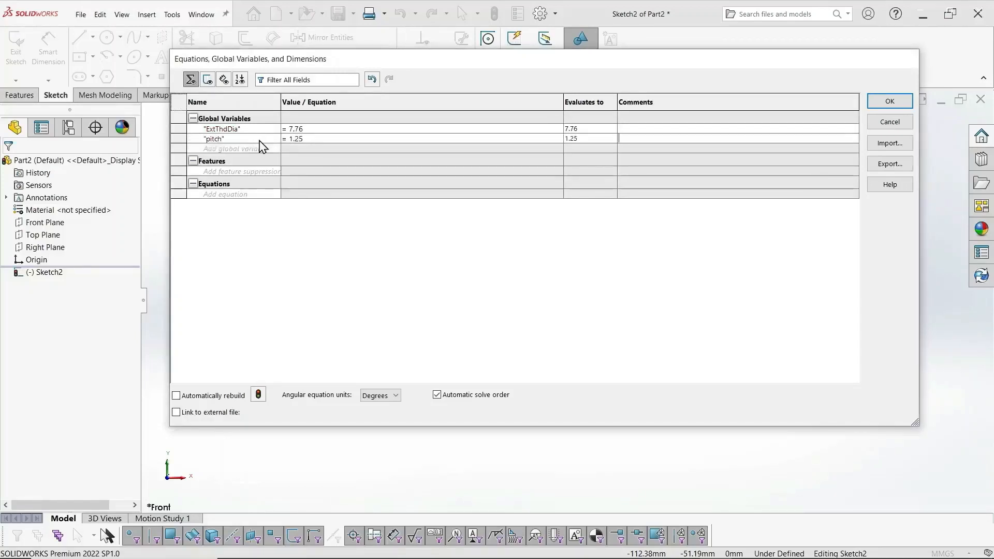
{"action": "left_click", "coordinate": [226, 148]}
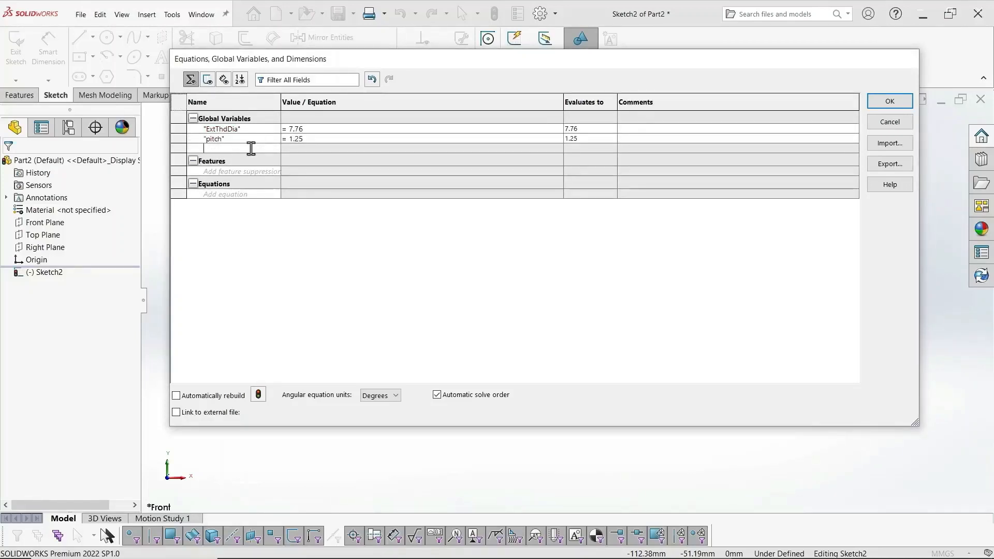
{"action": "type", "text": "Height\""}
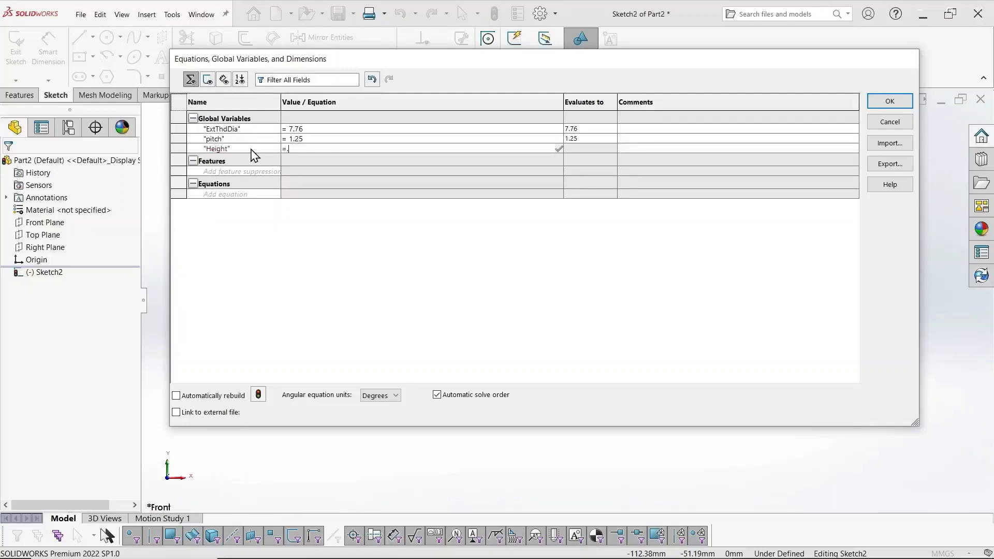
{"action": "type", "text": ".866*"}
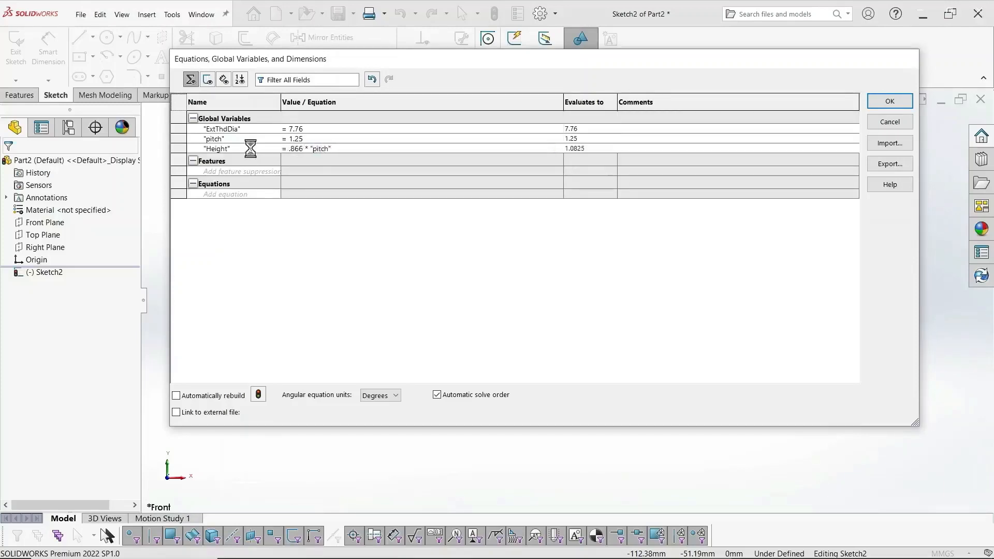
{"action": "left_click", "coordinate": [225, 158]}
{"action": "type", "text": "\"thdRad"}
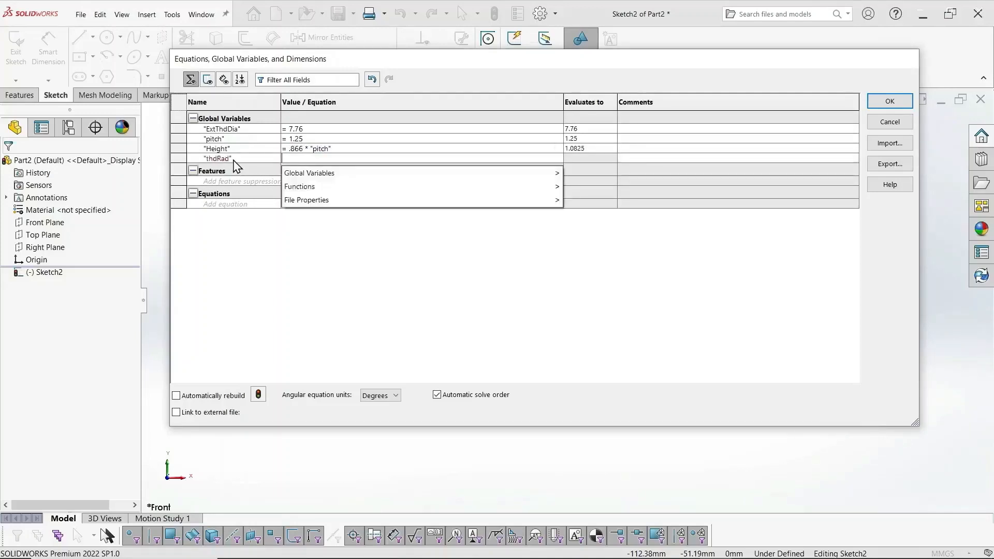
{"action": "type", "text": "=H"}
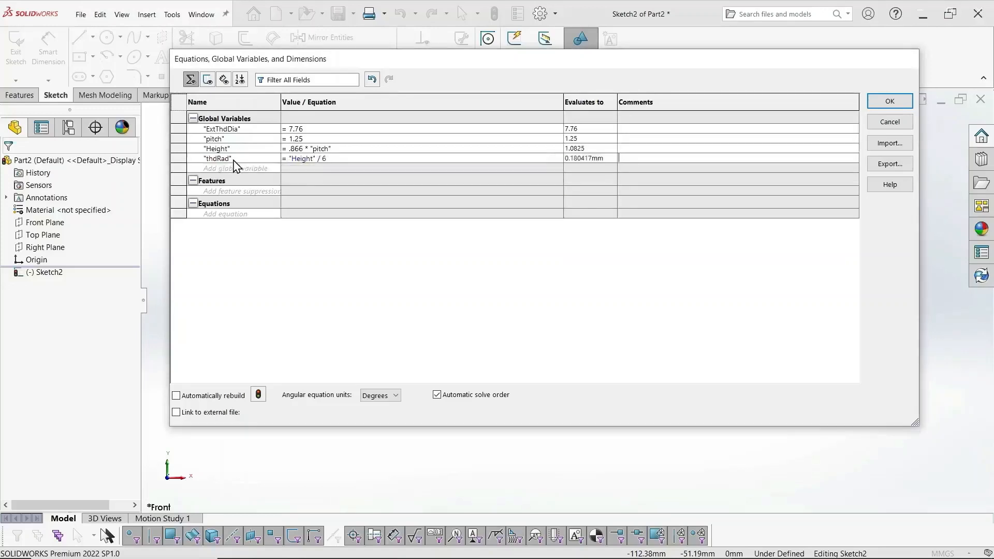
{"action": "left_click", "coordinate": [889, 101]}
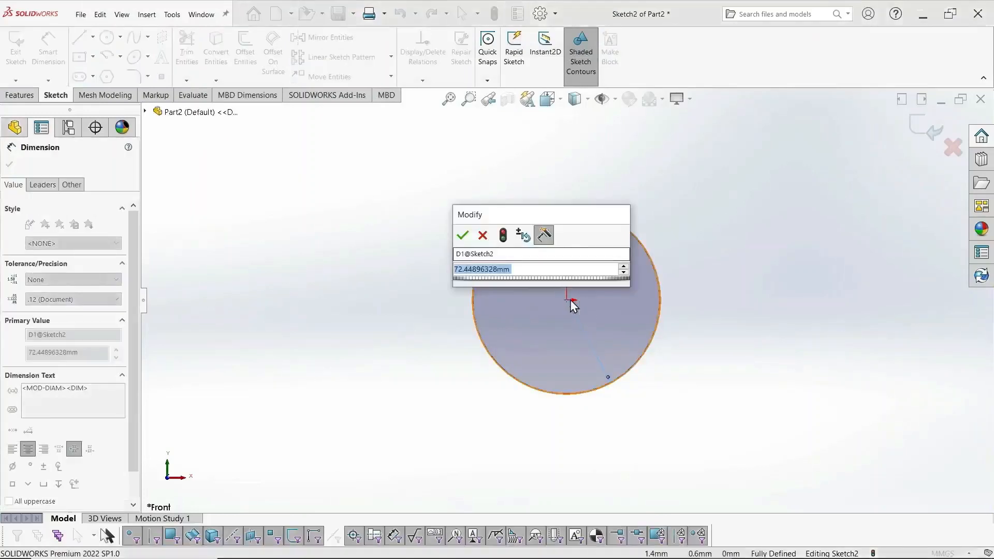
Confirm the circle's diameter and boss-extrude the sketch 15 mm deep
{"action": "left_click", "coordinate": [462, 235]}
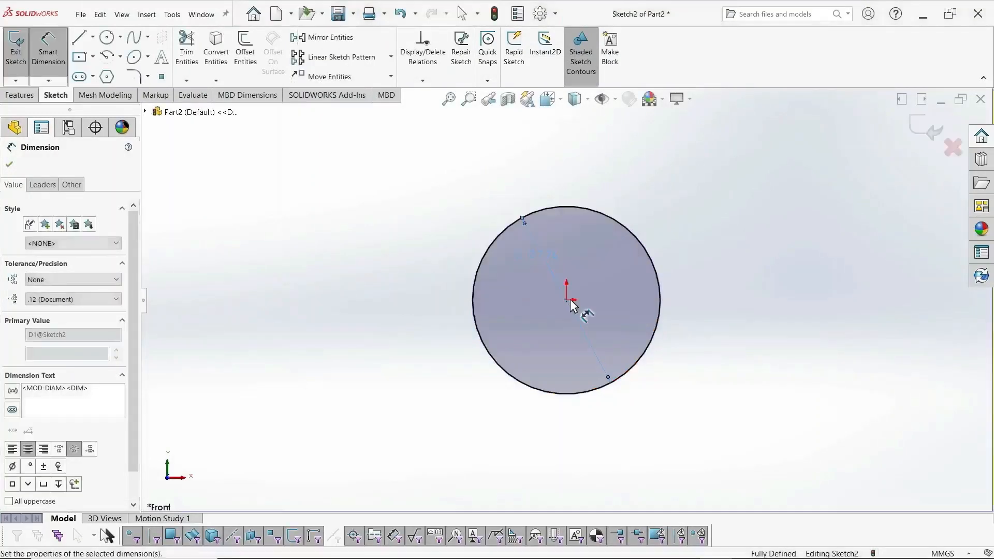
{"action": "left_click", "coordinate": [19, 94]}
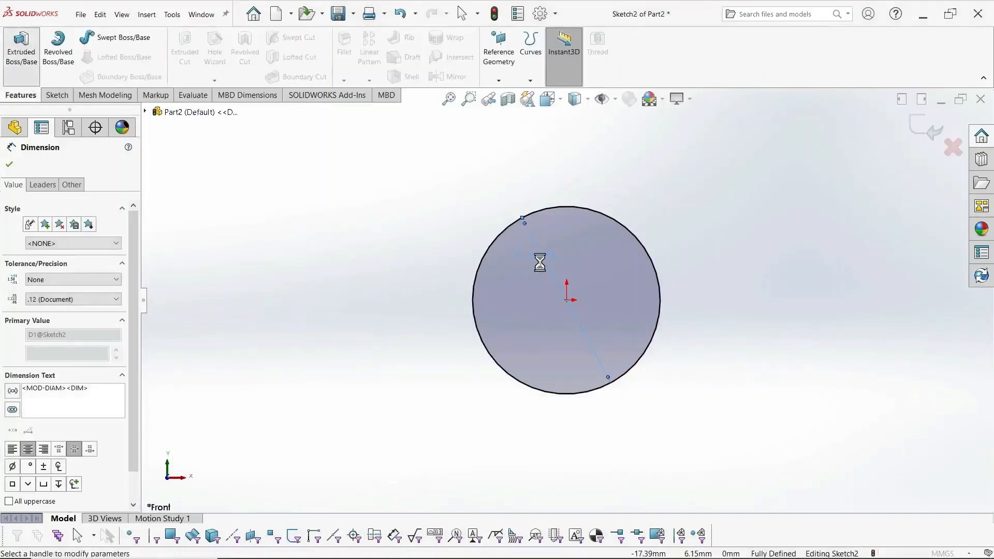
{"action": "left_click", "coordinate": [21, 49]}
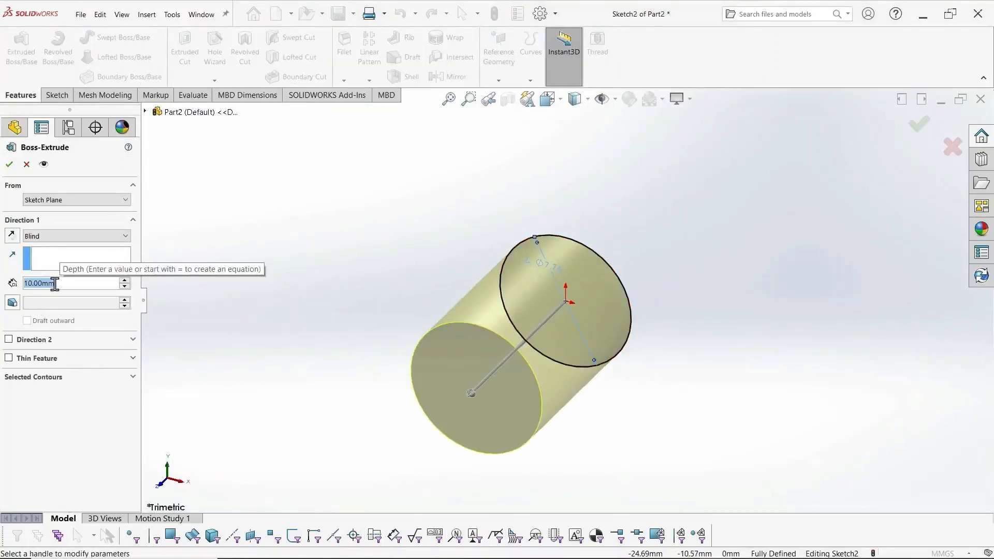
{"action": "type", "text": "15.00mm"}
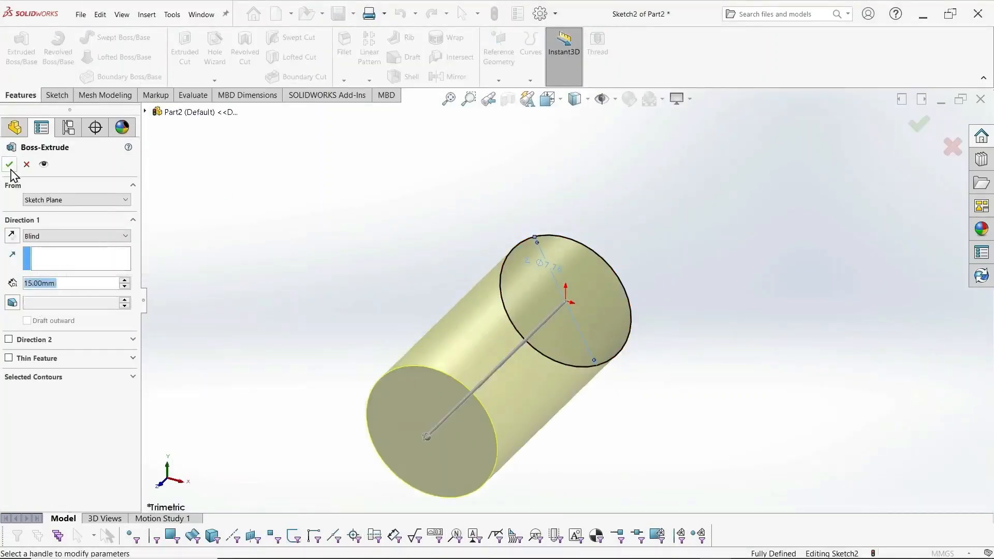
Finish the 15 mm extrusion and chamfer the front edge 0.75 mm at 45°
{"action": "left_click", "coordinate": [8, 164]}
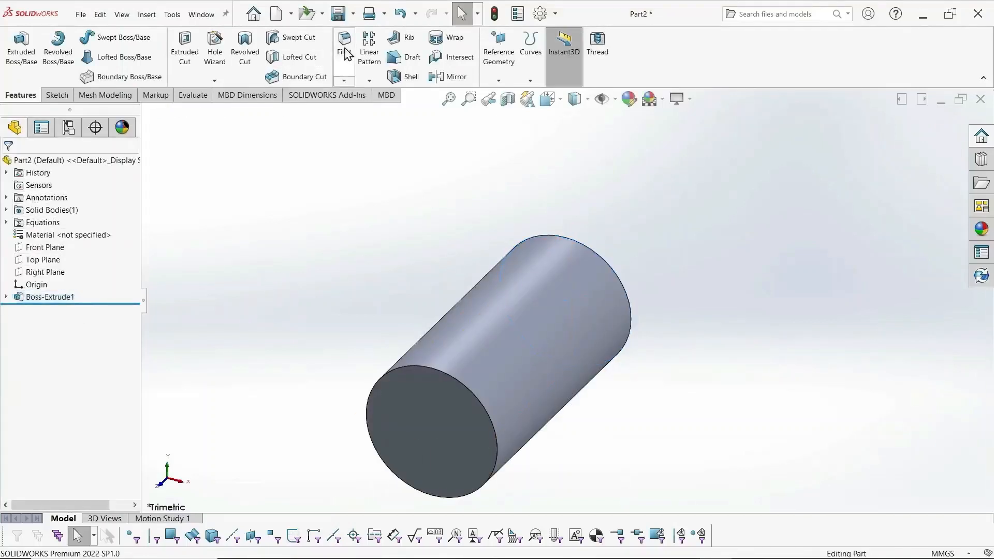
{"action": "mouse_move", "coordinate": [361, 294]}
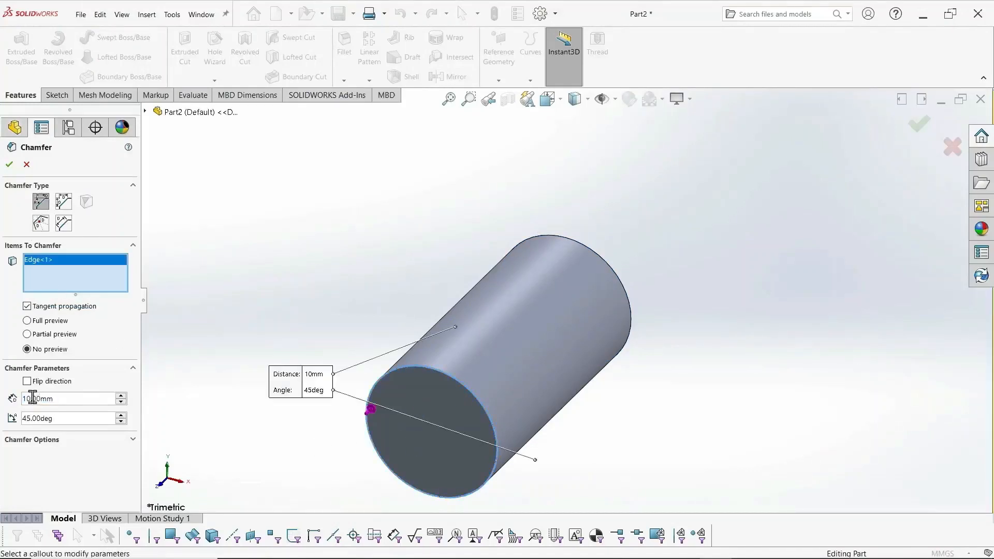
{"action": "left_click", "coordinate": [121, 398]}
{"action": "type", "text": "0.75"}
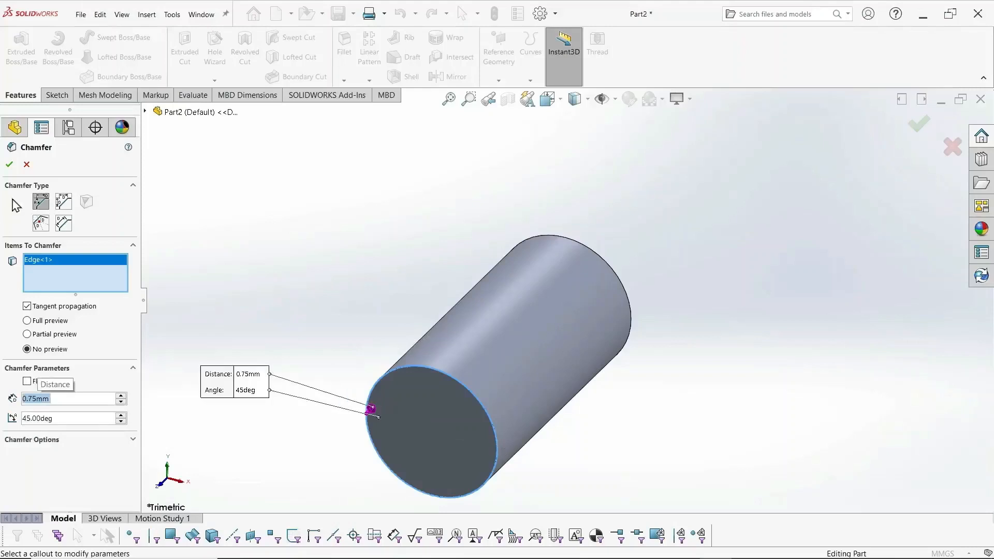
{"action": "left_click", "coordinate": [9, 165]}
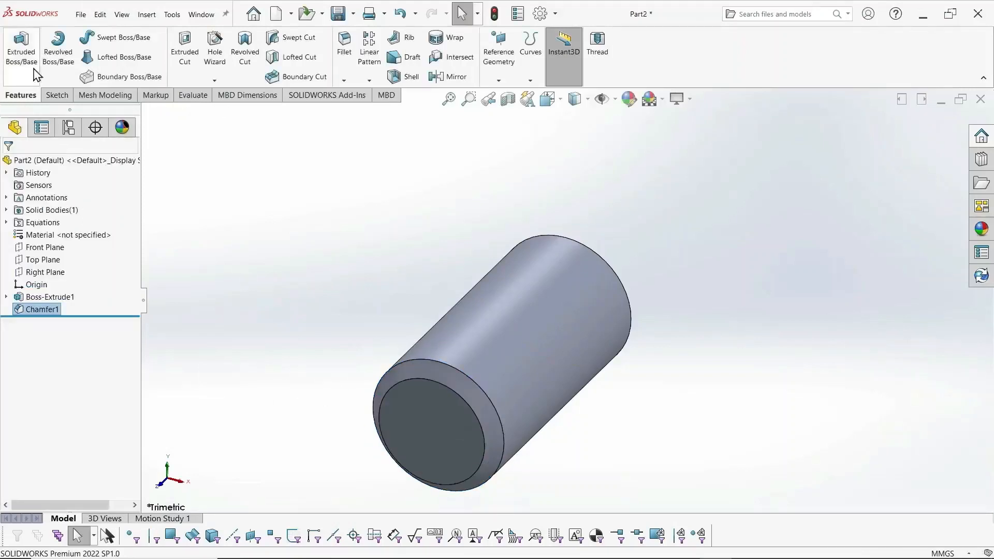
Create a helix on the 7.76 mm circle with 1.25 mm pitch and 14 mm height
{"action": "left_click", "coordinate": [498, 52]}
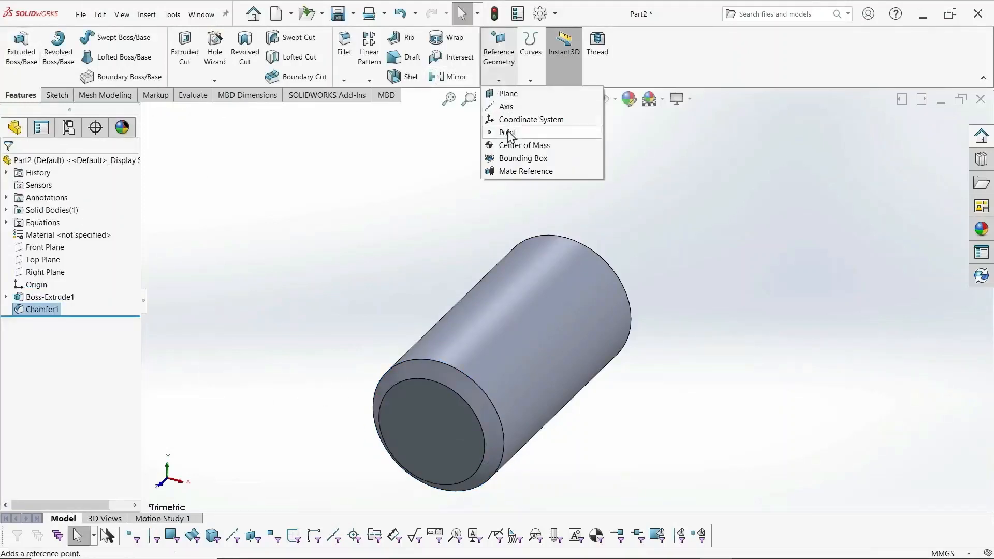
{"action": "left_click", "coordinate": [530, 81]}
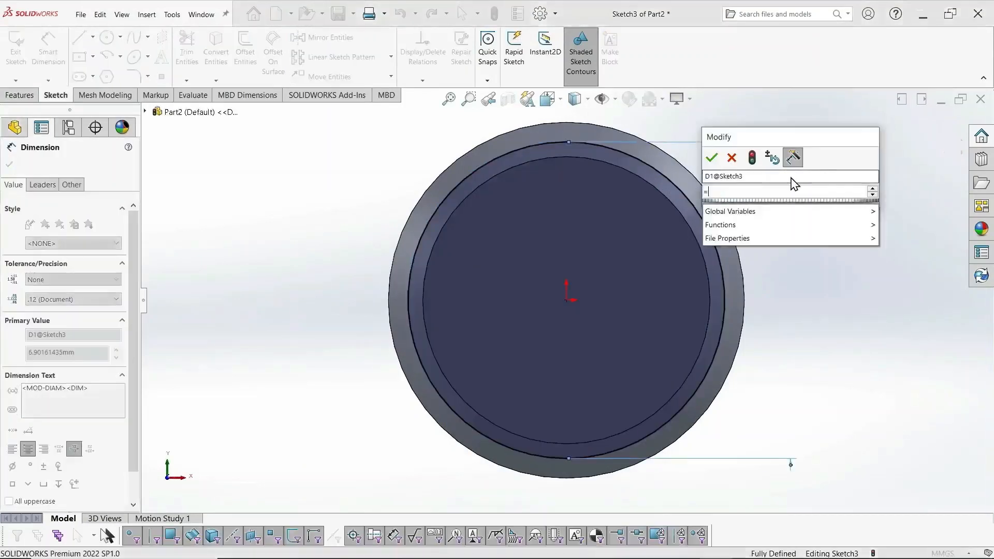
{"action": "left_click", "coordinate": [711, 158]}
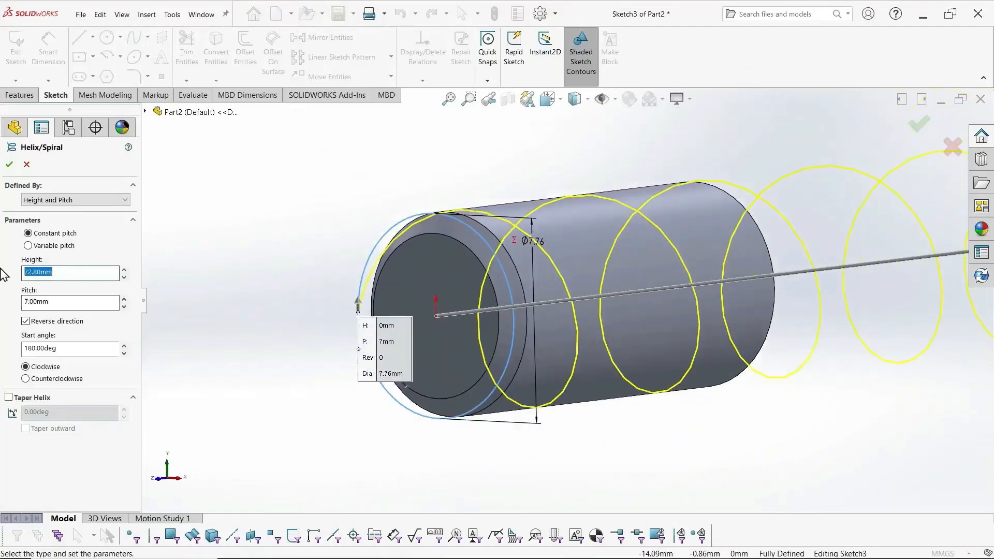
{"action": "type", "text": "14"}
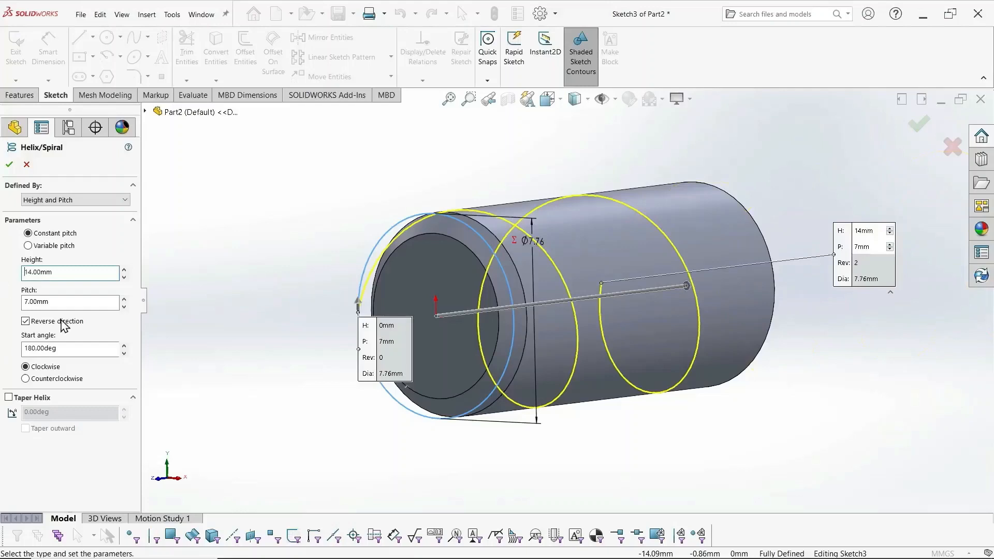
{"action": "type", "text": "1.25"}
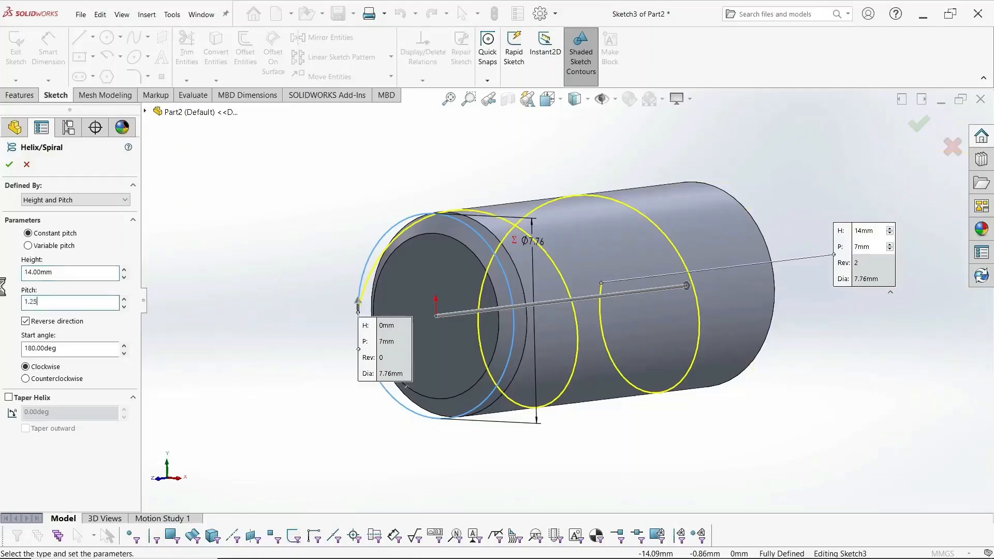
{"action": "left_click", "coordinate": [9, 165]}
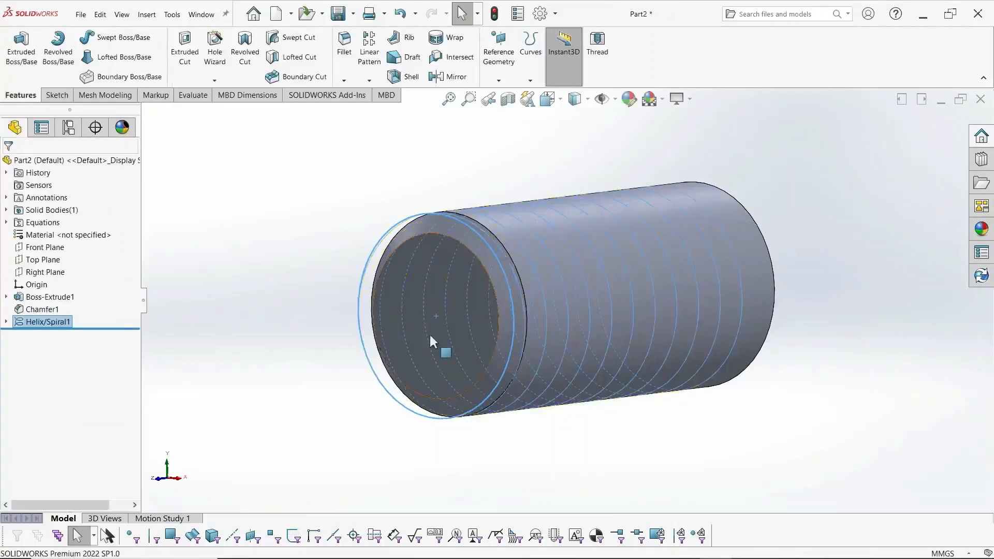
Start a Top-plane sketch and draw the triangular thread profile with lines
{"action": "left_click", "coordinate": [57, 95]}
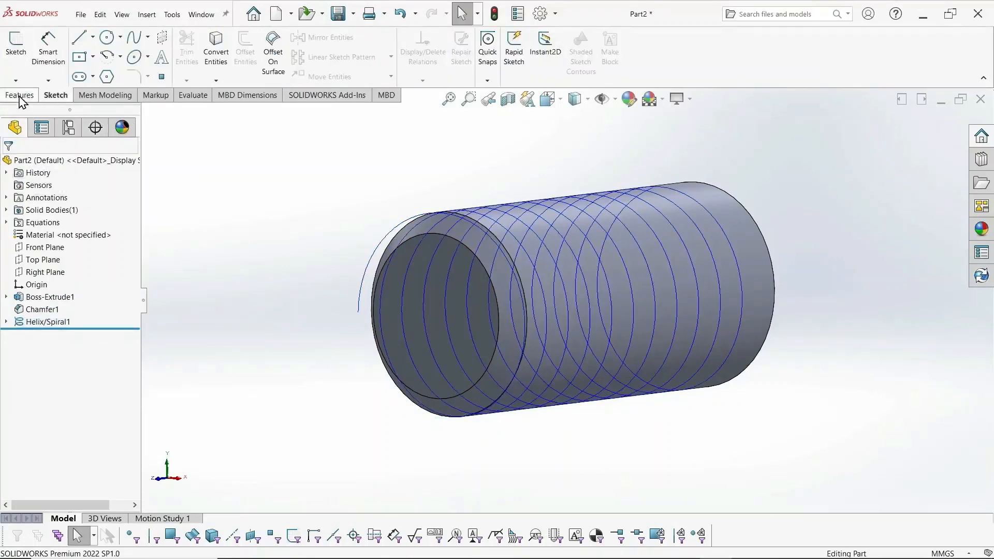
{"action": "left_click", "coordinate": [15, 48]}
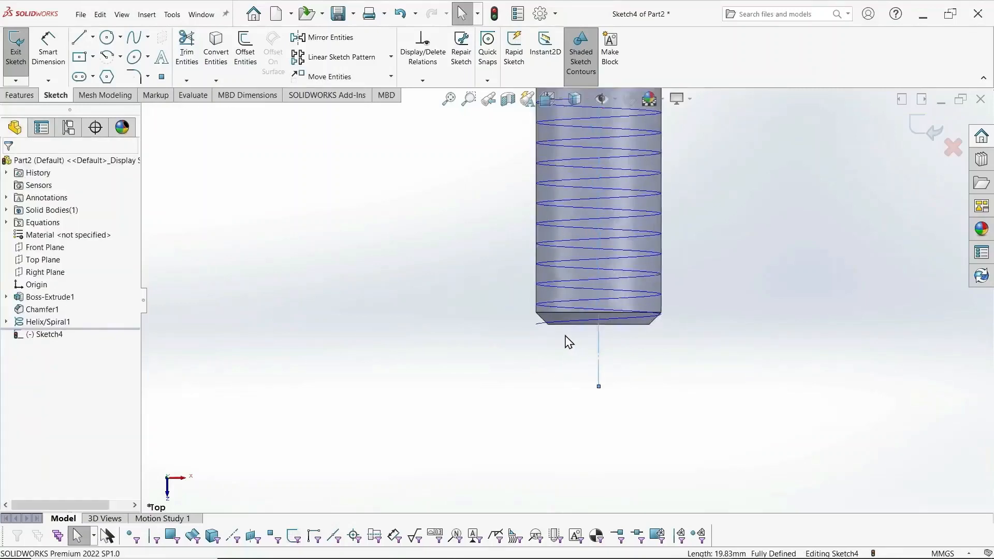
{"action": "left_click", "coordinate": [78, 37]}
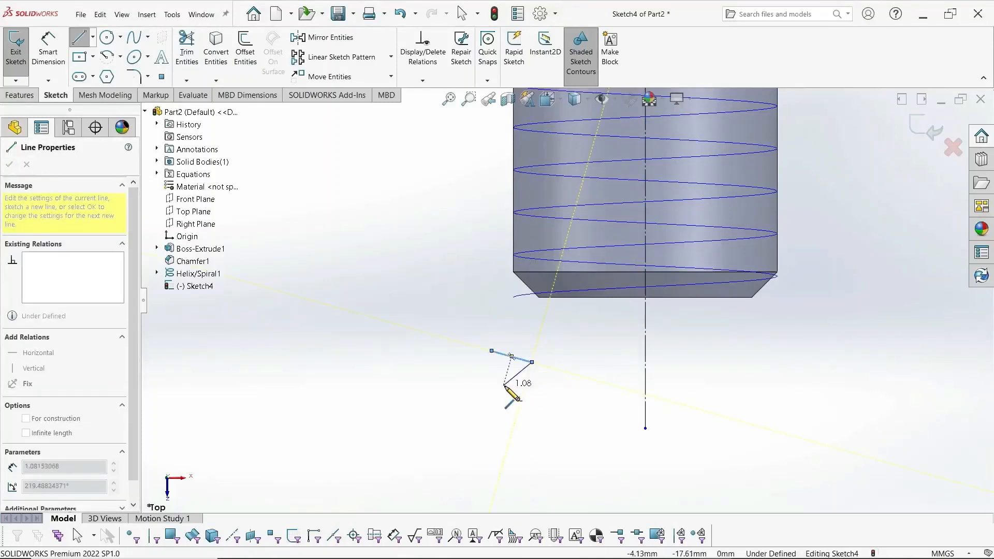
{"action": "left_click_drag", "start_coordinate": [533, 362], "coordinate": [540, 350]}
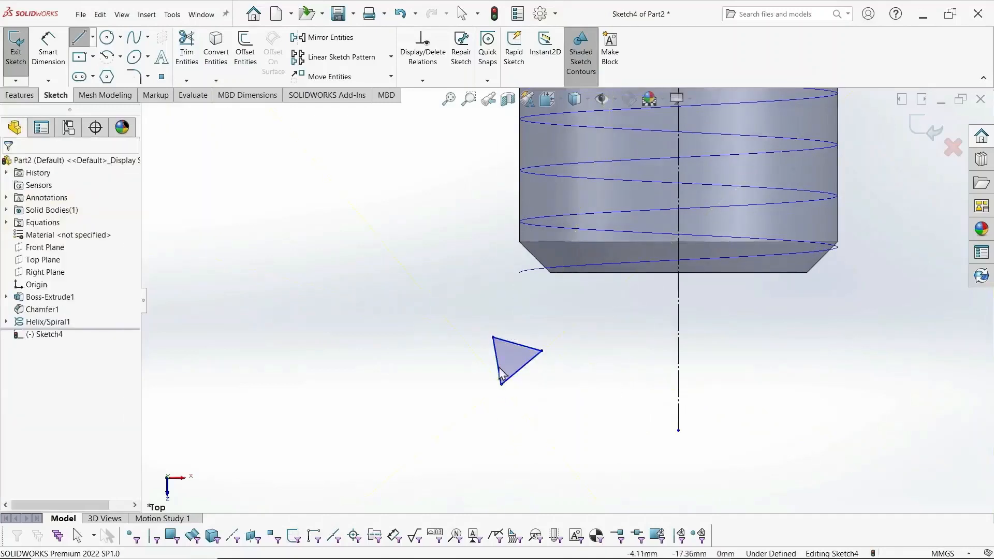
Make the profile's left edge and middle line horizontal, turning the middle line into construction
{"action": "left_click", "coordinate": [501, 365]}
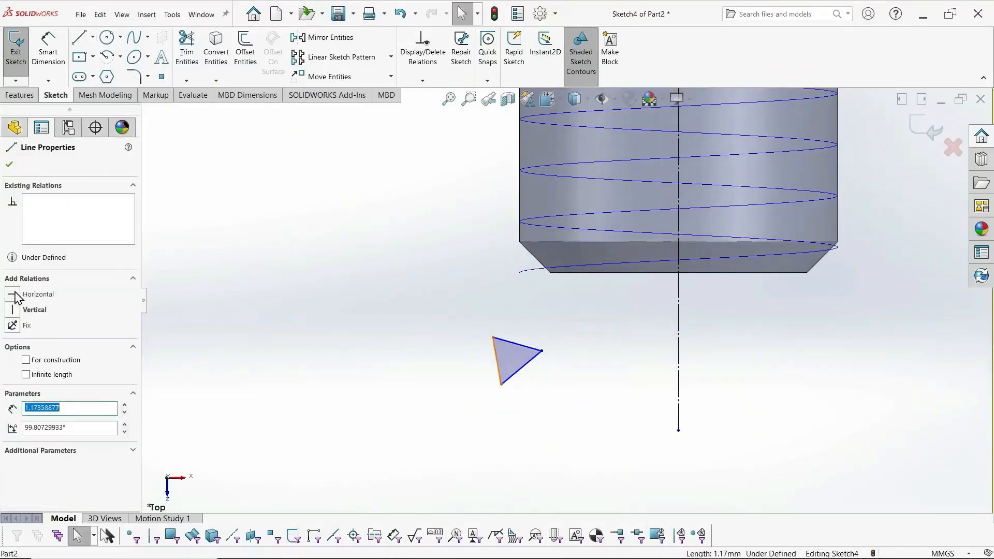
{"action": "left_click", "coordinate": [34, 310]}
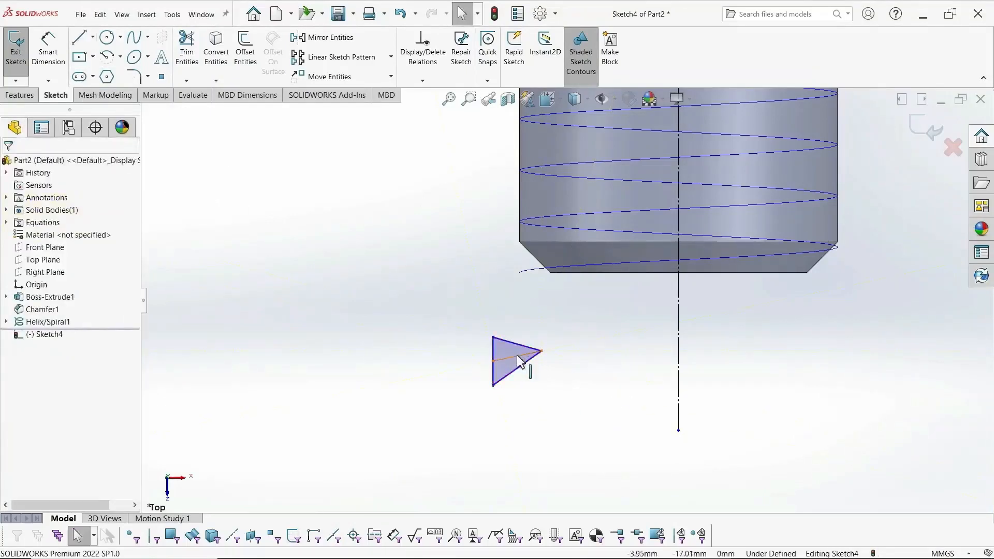
{"action": "left_click", "coordinate": [517, 352]}
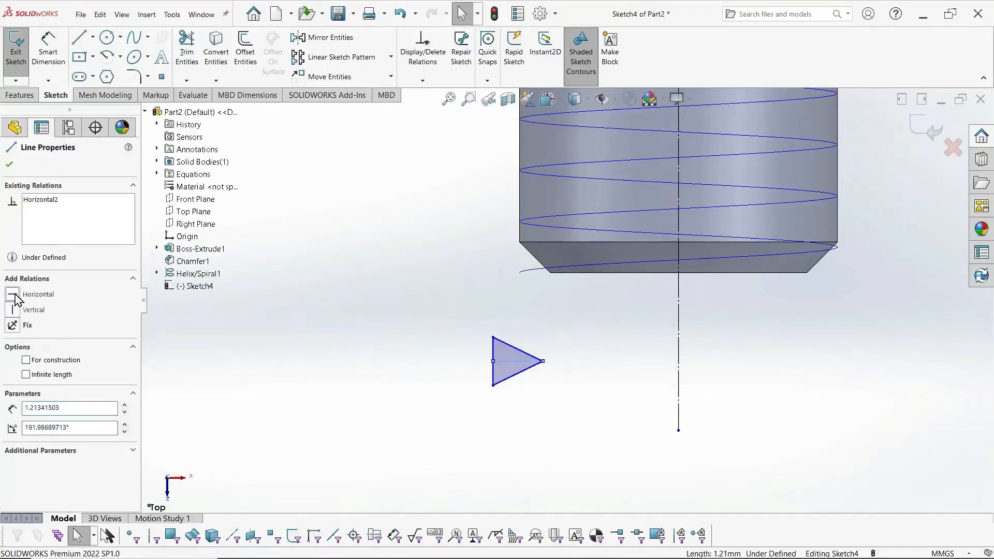
{"action": "left_click", "coordinate": [37, 293]}
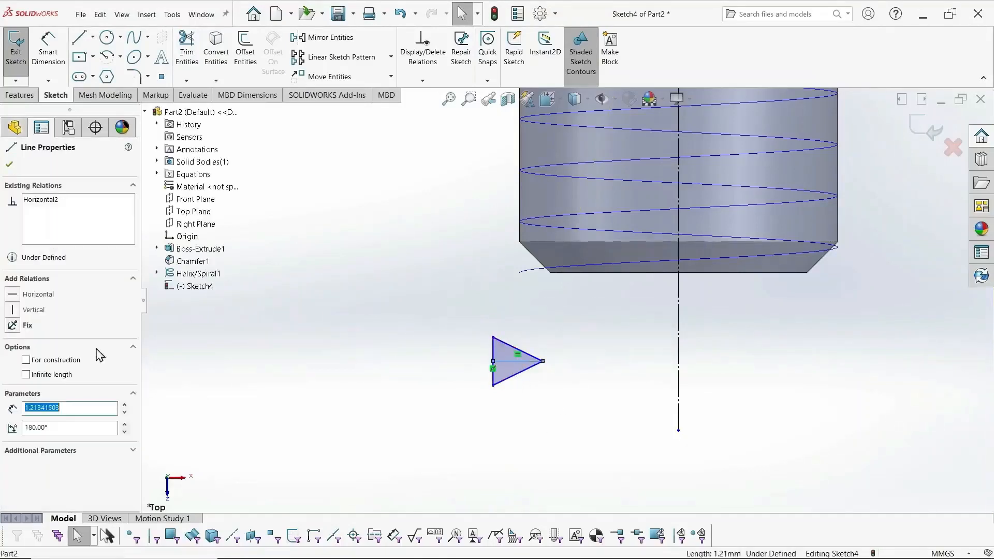
{"action": "left_click", "coordinate": [27, 359]}
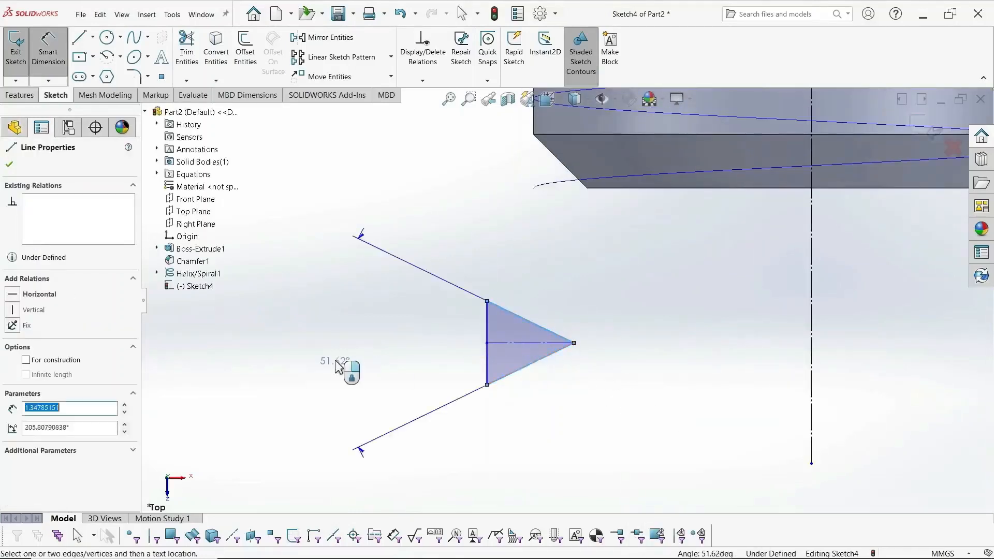
Dimension the profile: 60° flank angle, 1.25 width, 0.50 and 7.76 from the axis
{"action": "left_click", "coordinate": [336, 367]}
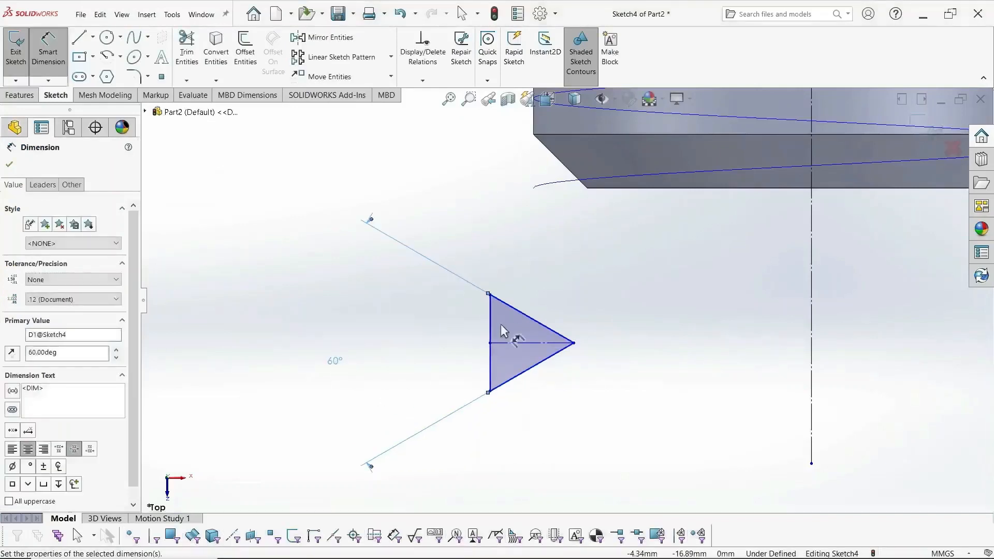
{"action": "left_click", "coordinate": [489, 343]}
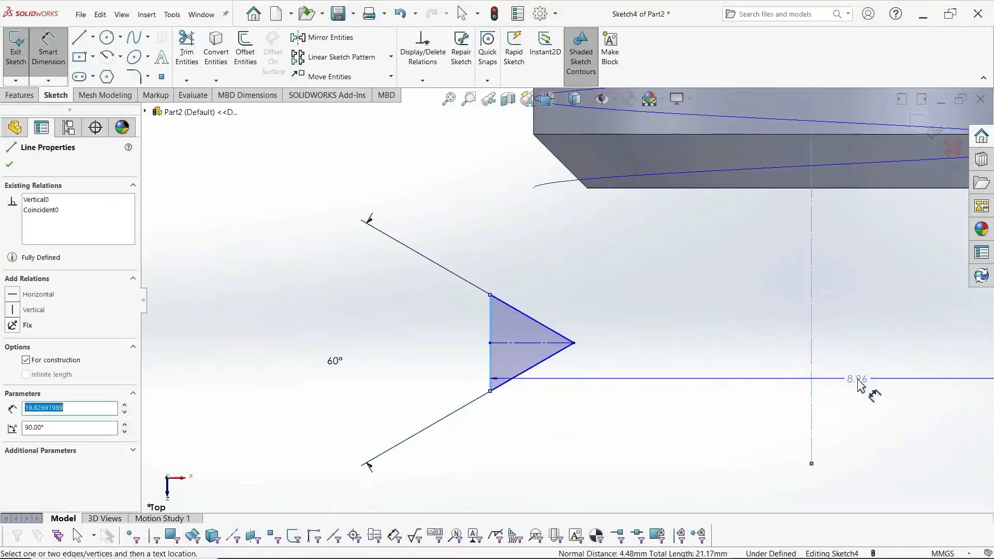
{"action": "left_click", "coordinate": [861, 385]}
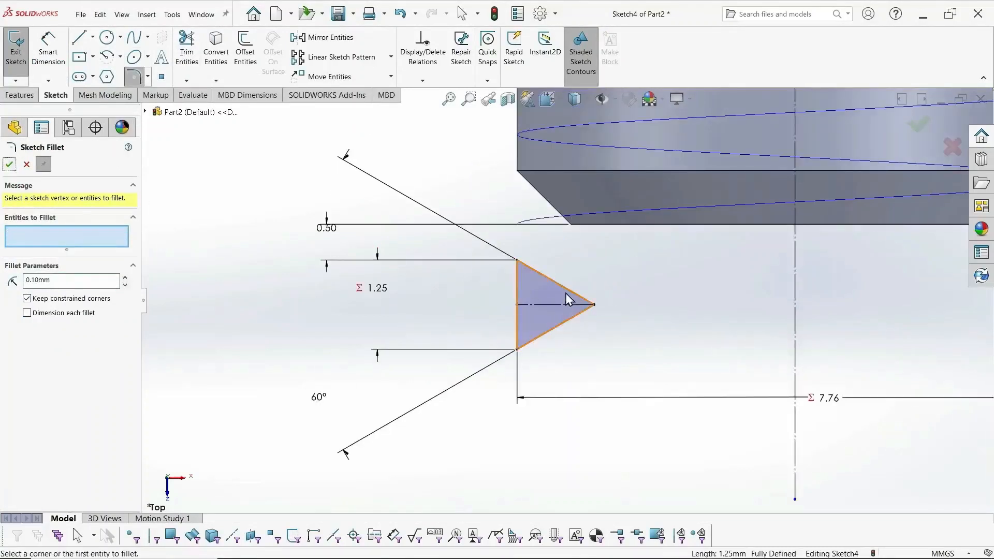
Sketch-fillet the triangle's tip and set its radius to 0.18 mm
{"action": "left_click", "coordinate": [590, 304]}
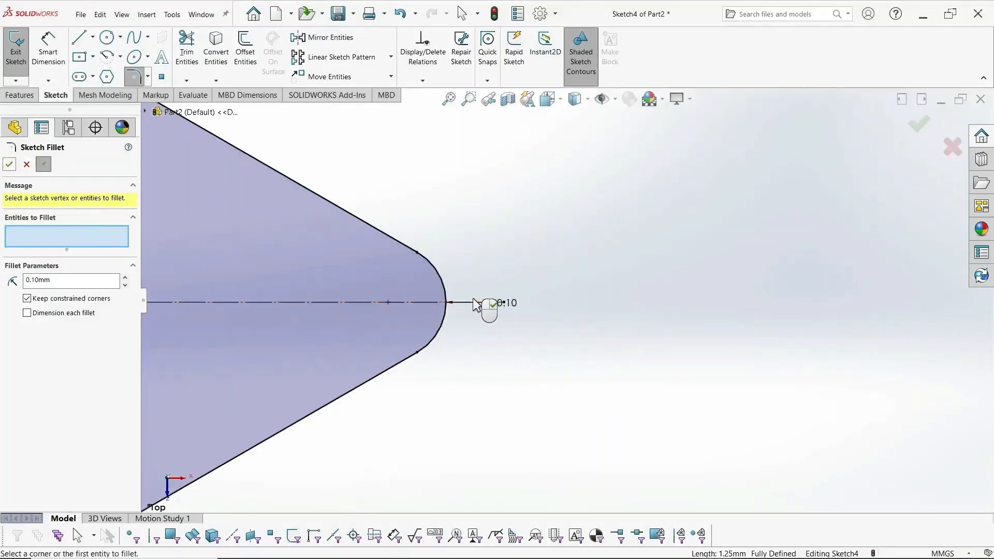
{"action": "left_click", "coordinate": [447, 303]}
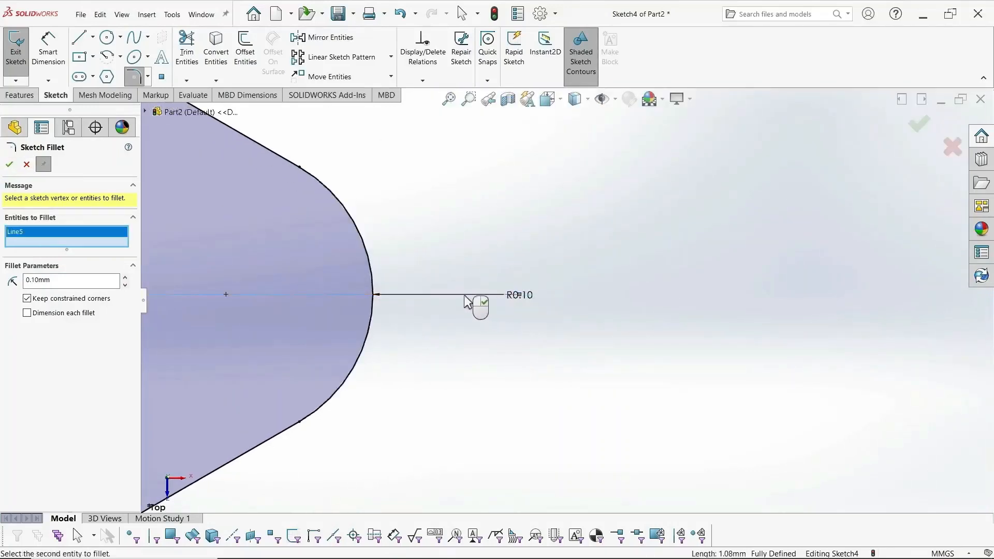
{"action": "left_click", "coordinate": [9, 164]}
{"action": "type", "text": "0.18"}
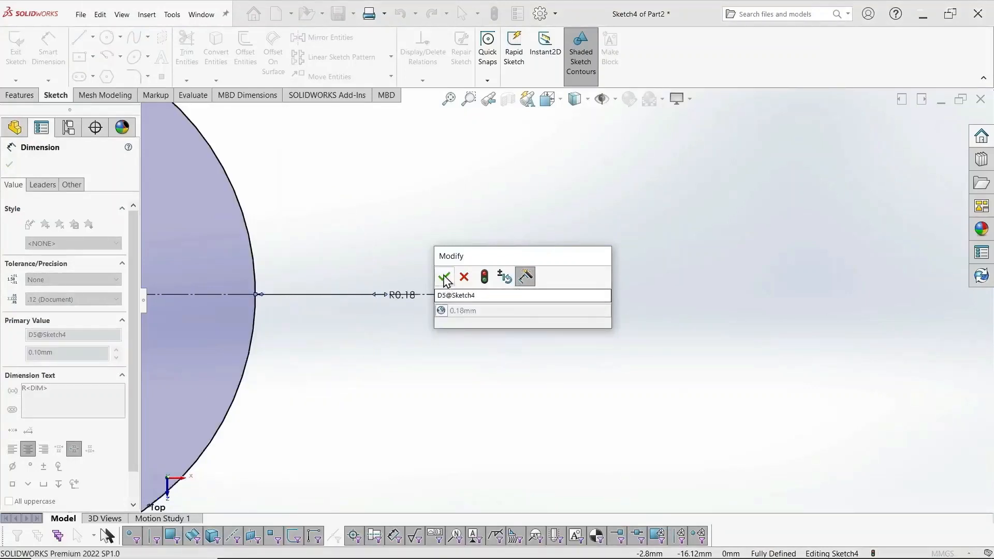
{"action": "left_click", "coordinate": [444, 276]}
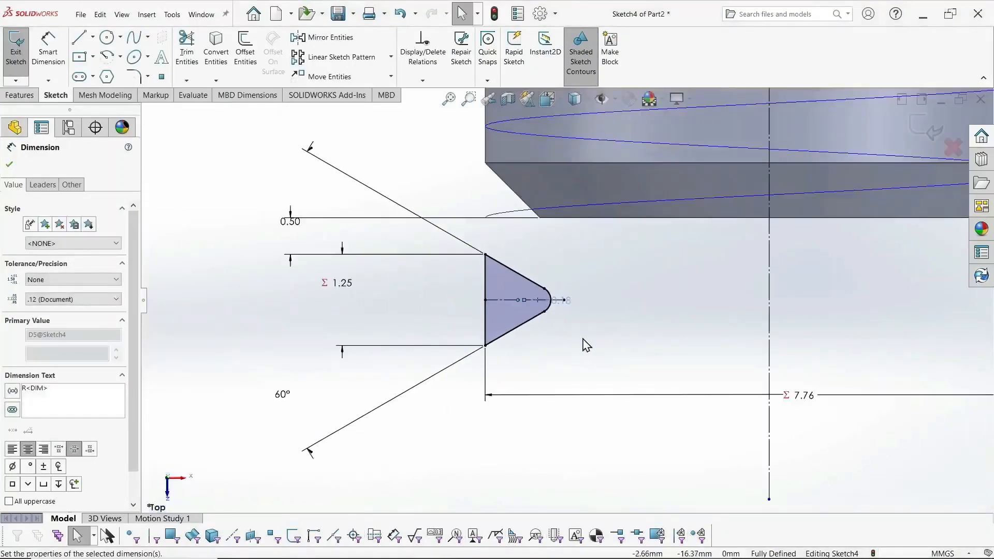
Swept-cut Sketch4 along Helix/Spiral1 to form the threads, then hide the helix
{"action": "left_click", "coordinate": [20, 95]}
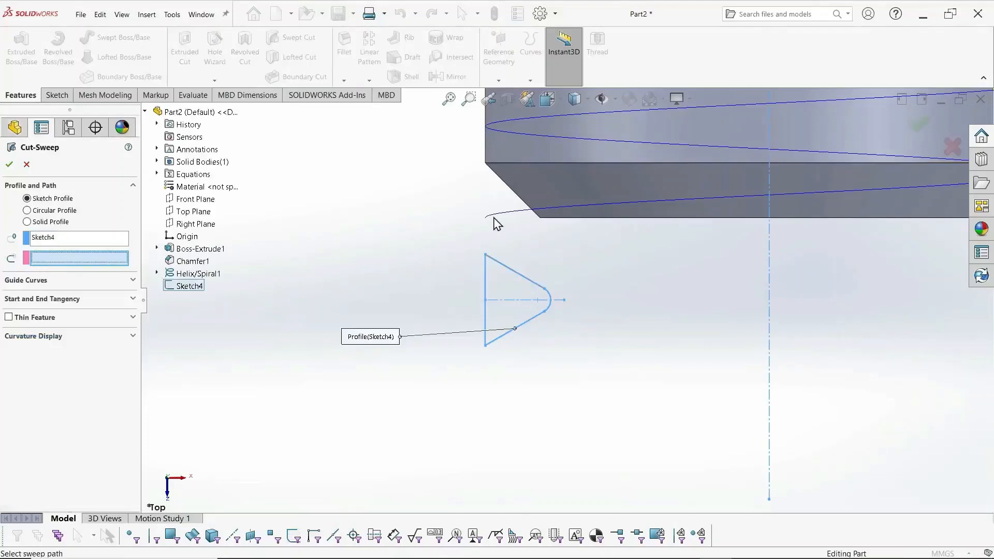
{"action": "left_click", "coordinate": [198, 273]}
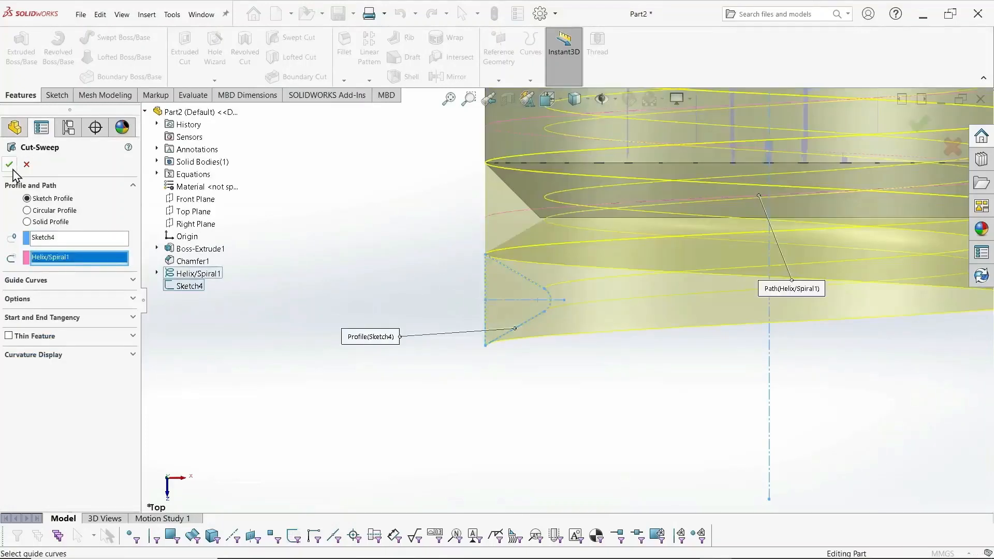
{"action": "left_click", "coordinate": [10, 165]}
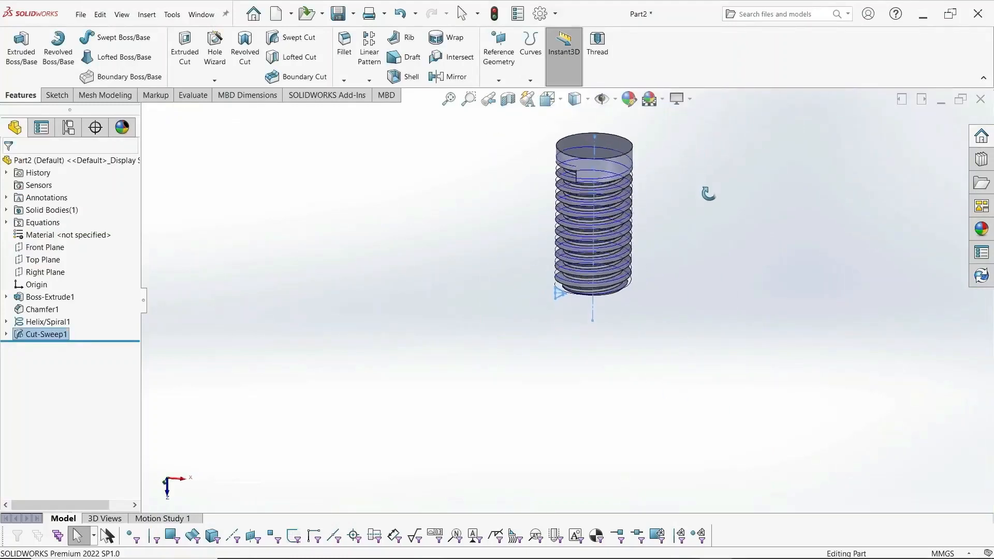
{"action": "left_click", "coordinate": [48, 321]}
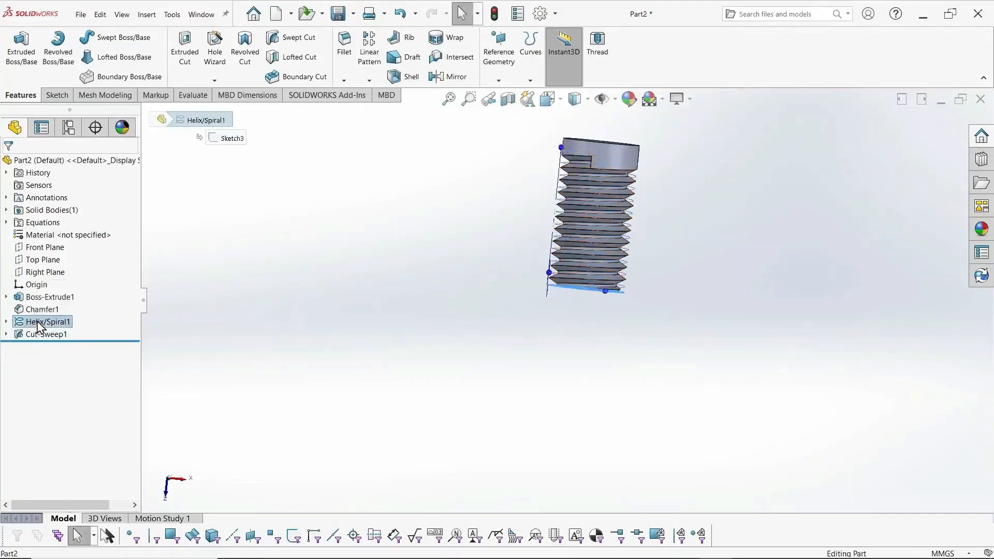
{"action": "right_click", "coordinate": [48, 322]}
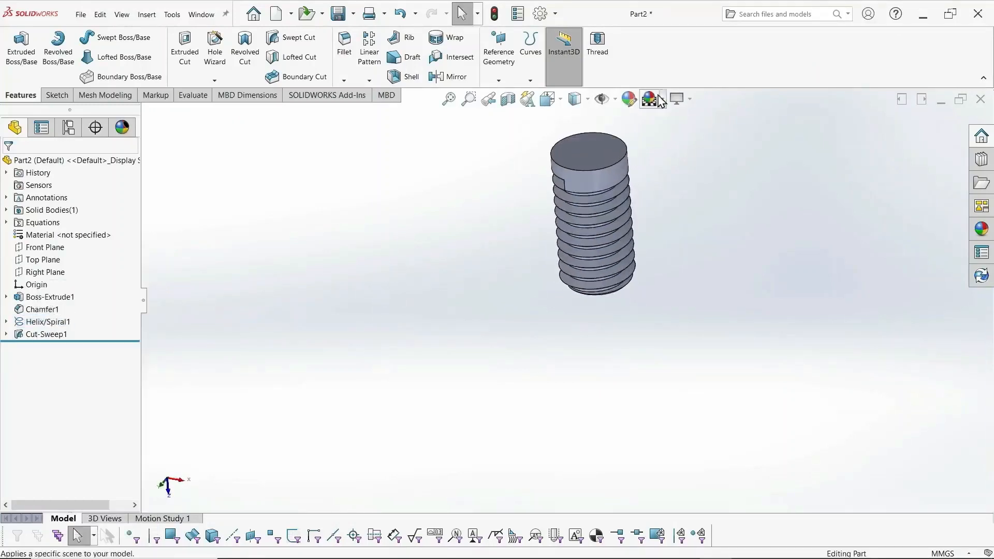
Sketch a 9 mm hexagon on the back face and extrude it 5 mm as the head
{"action": "left_click", "coordinate": [56, 95]}
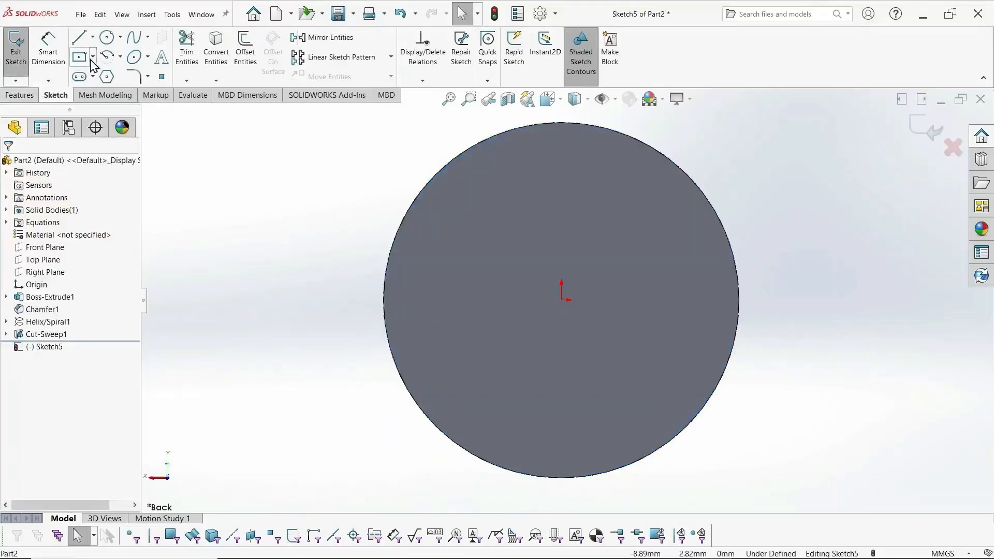
{"action": "left_click", "coordinate": [106, 76]}
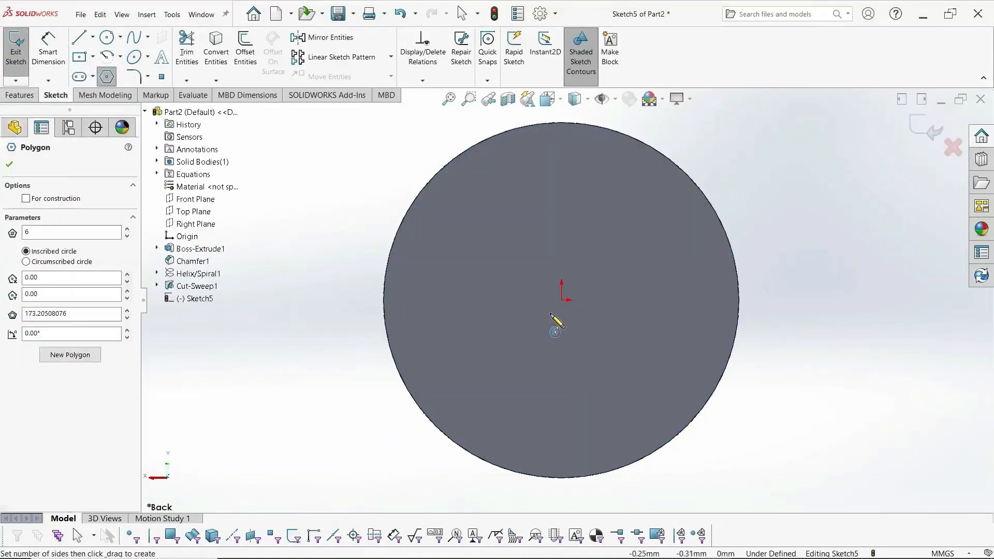
{"action": "left_click_drag", "start_coordinate": [566, 294], "coordinate": [662, 151]}
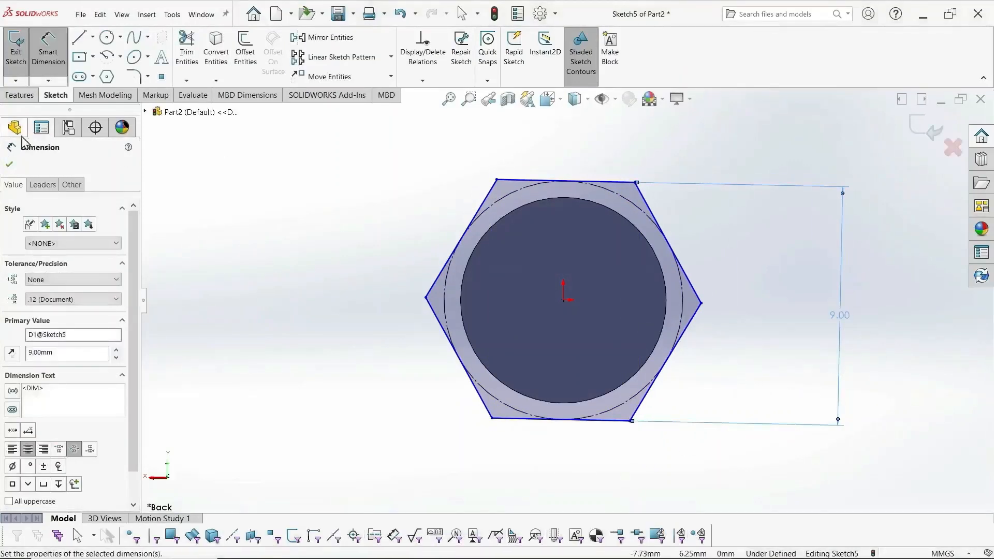
{"action": "left_click", "coordinate": [19, 94]}
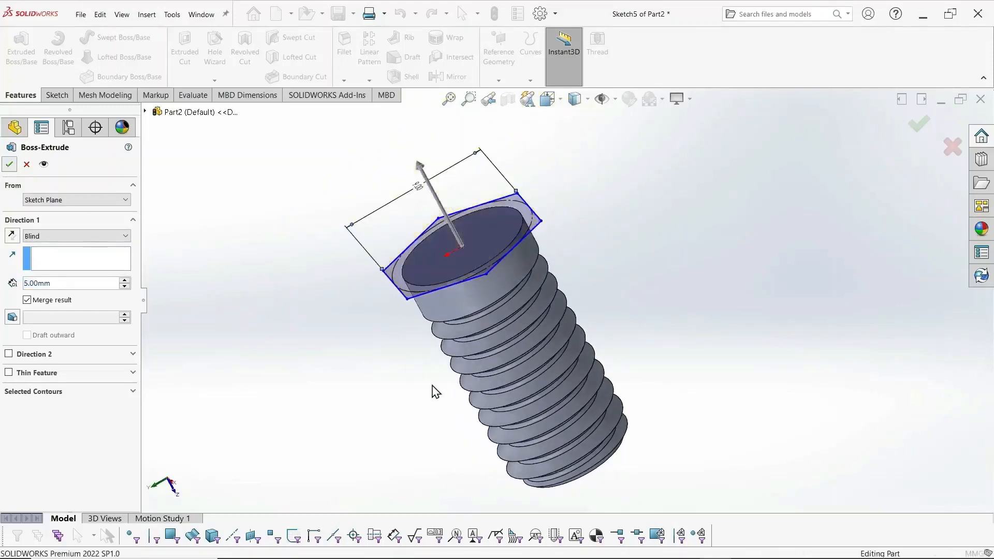
{"action": "left_click", "coordinate": [9, 164]}
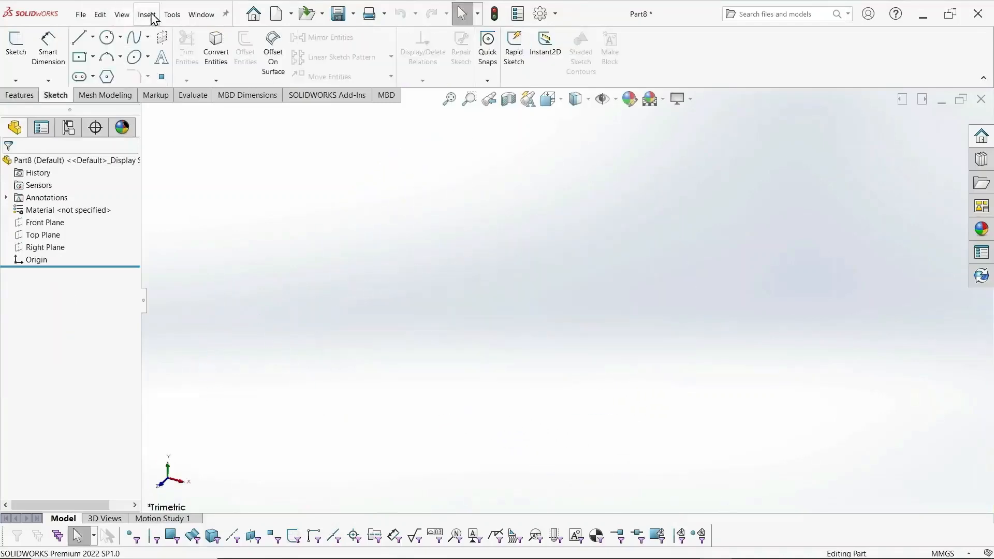
In Equations, add global variables IntThdMinorDia = 6.91 and pitch = 1.25
{"action": "left_click", "coordinate": [171, 14]}
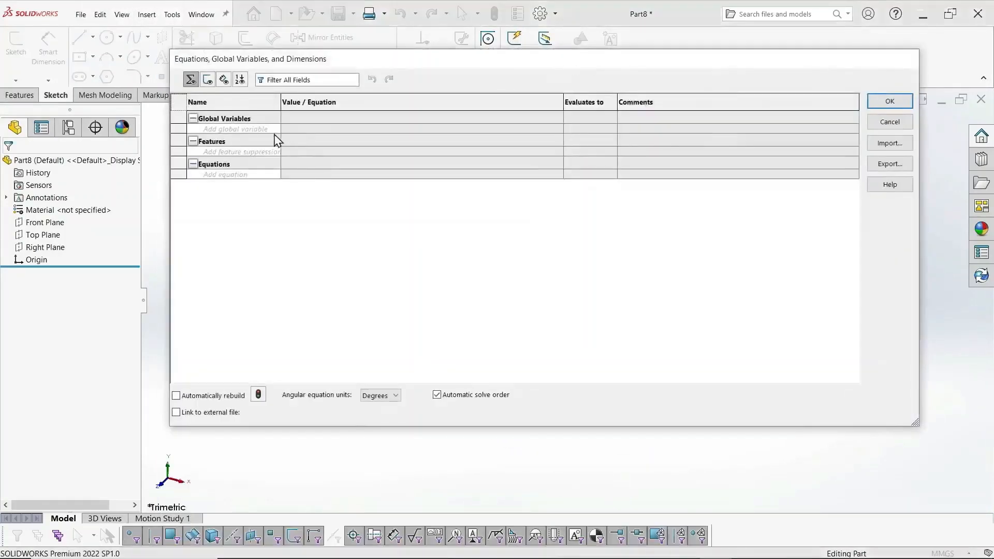
{"action": "type", "text": "IntThc"}
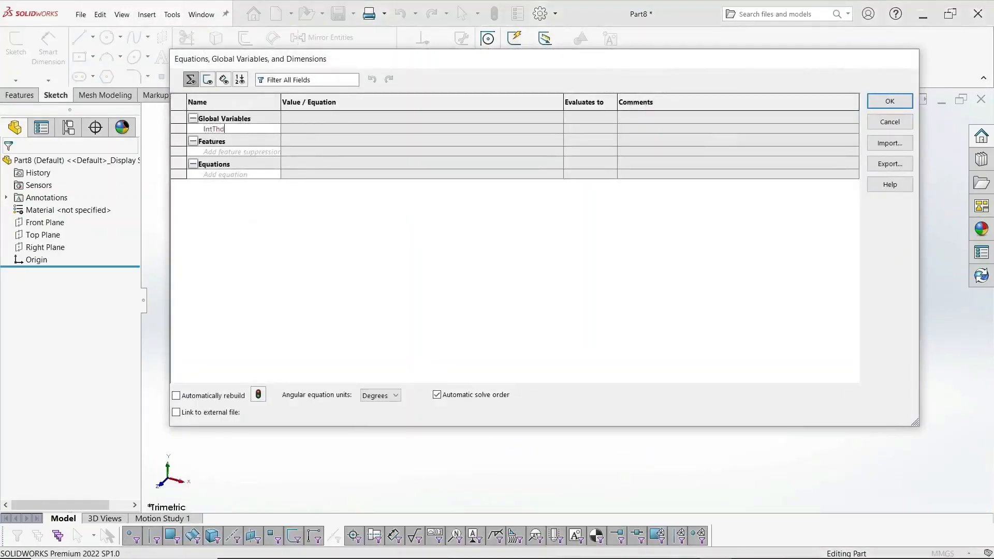
{"action": "type", "text": "MinorD"}
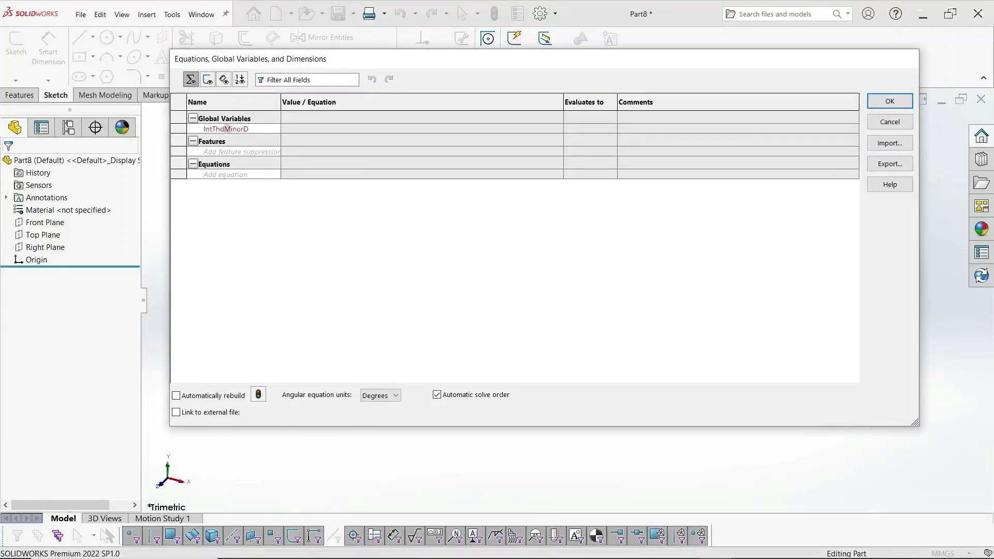
{"action": "type", "text": "=6."}
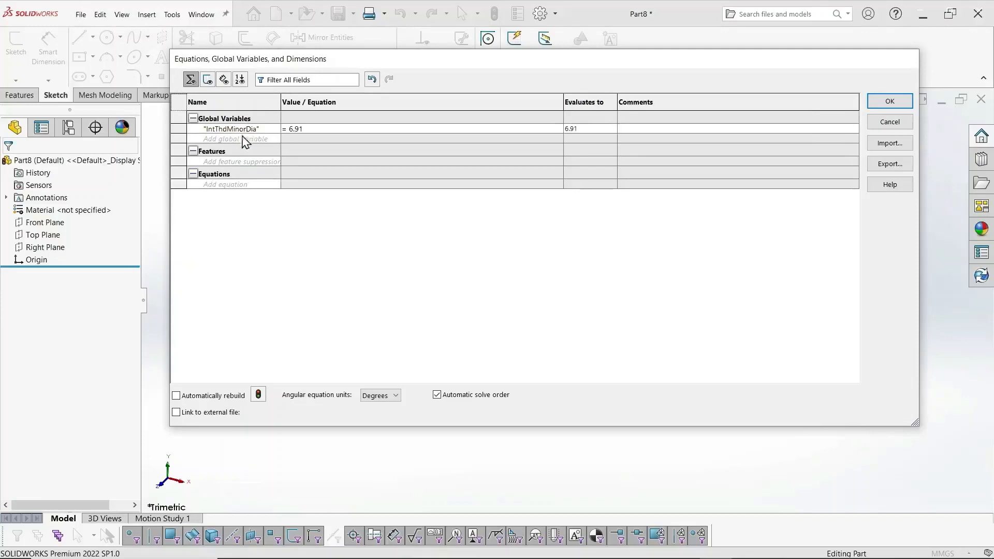
{"action": "type", "text": "pitch"}
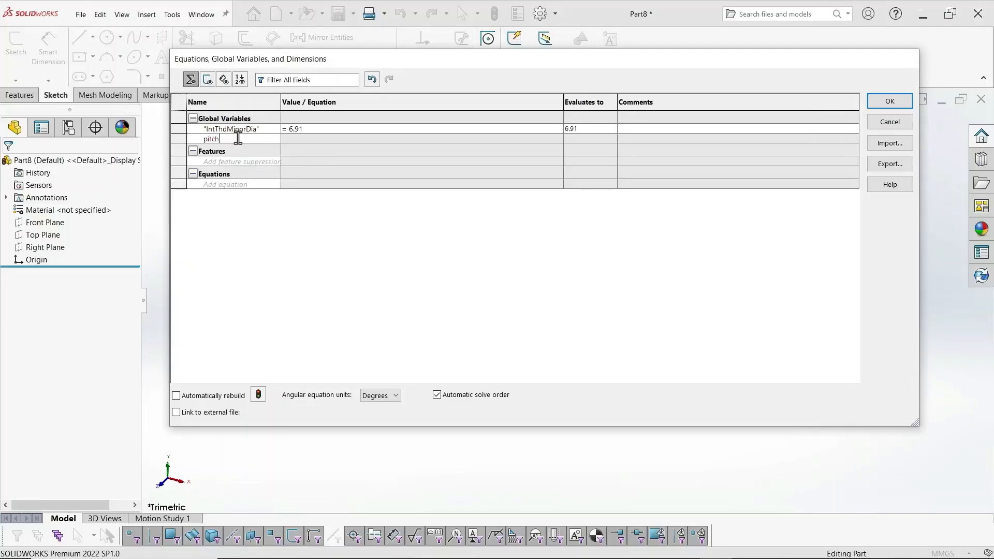
{"action": "type", "text": "1.25"}
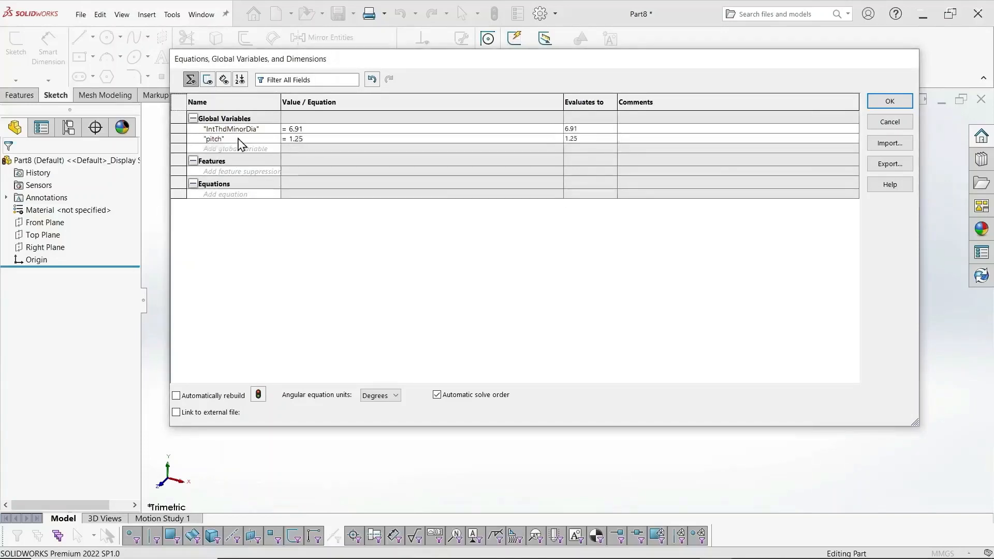
Add Height = .866*"pitch" and thdRad = Height/6, then accept the equations
{"action": "type", "text": "Height"}
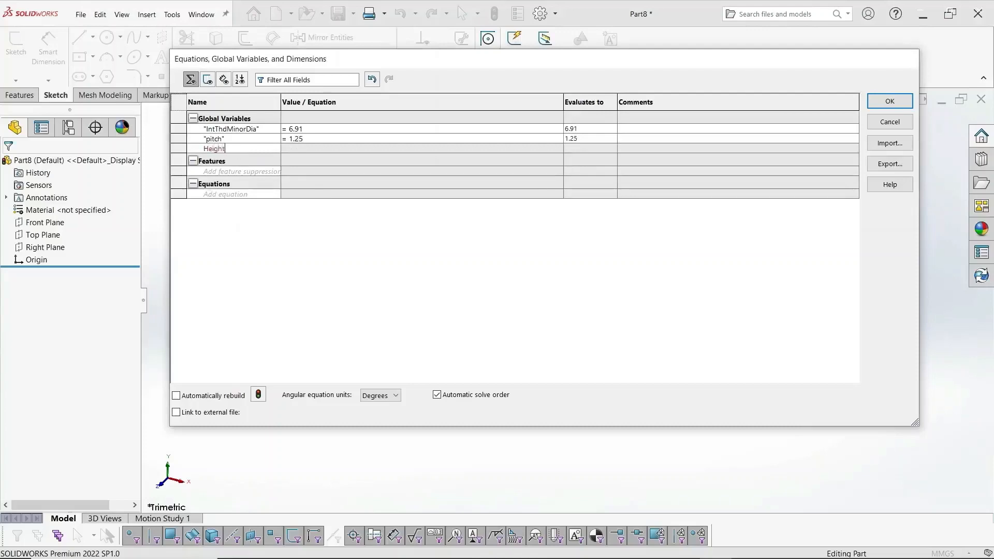
{"action": "left_click", "coordinate": [418, 148]}
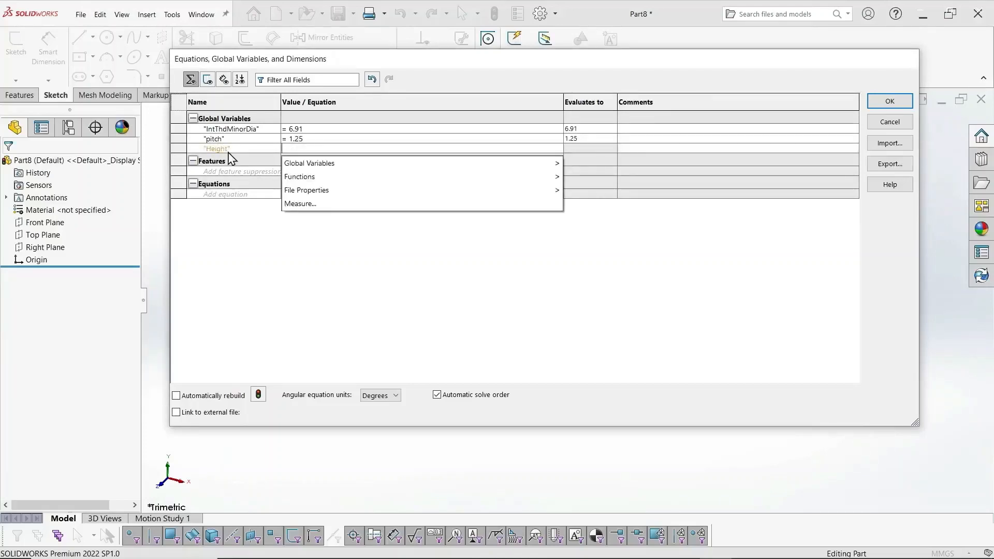
{"action": "type", "text": "=.866*"}
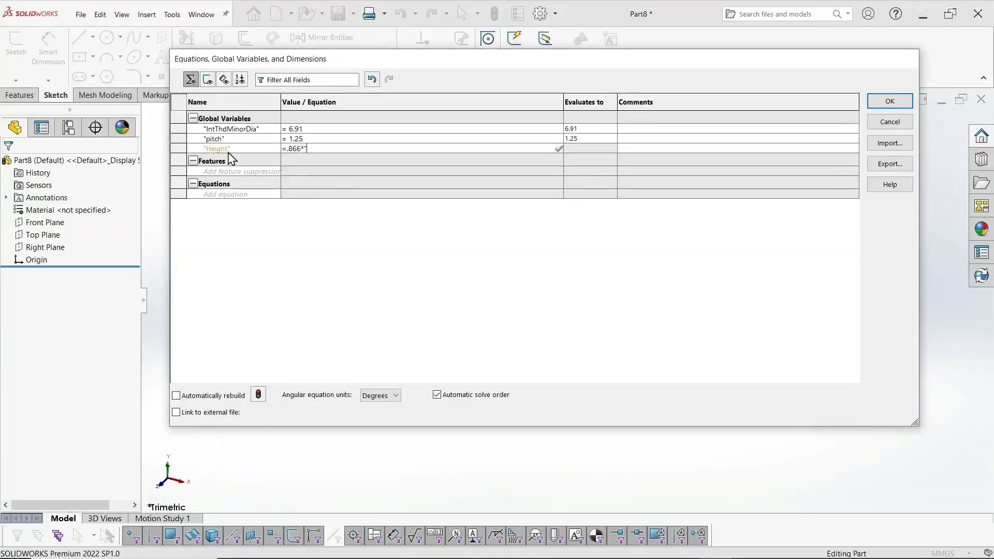
{"action": "type", "text": "\"pitch\""}
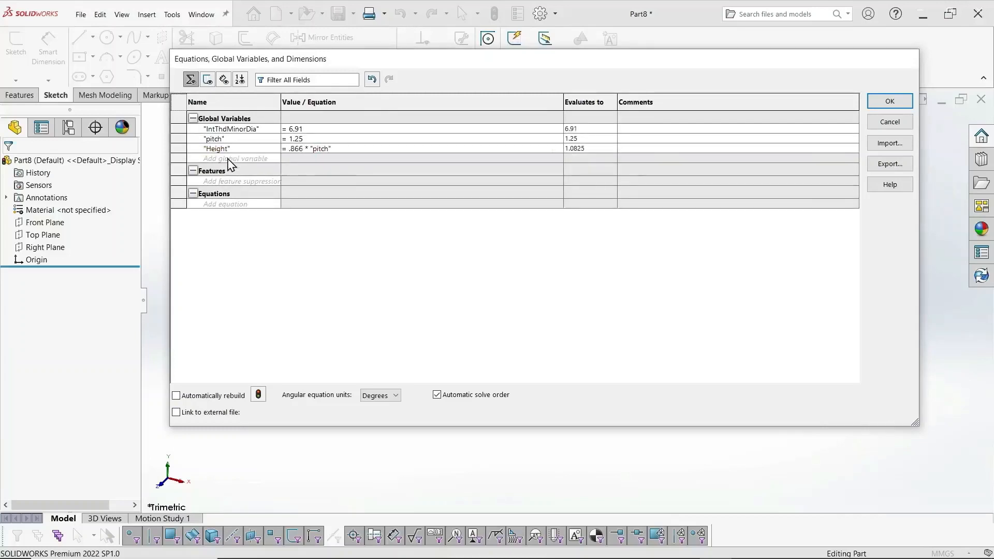
{"action": "type", "text": "thdRad"}
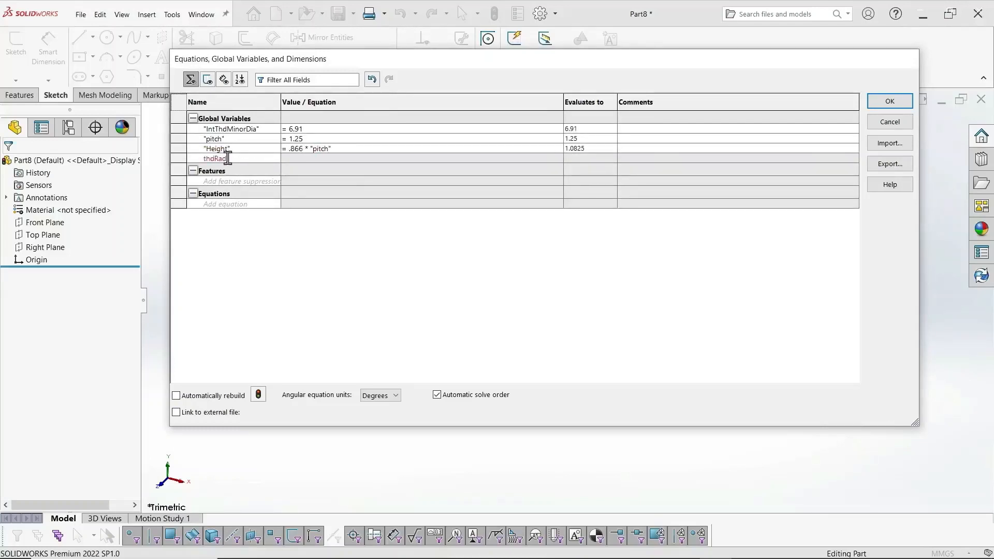
{"action": "left_click", "coordinate": [419, 158]}
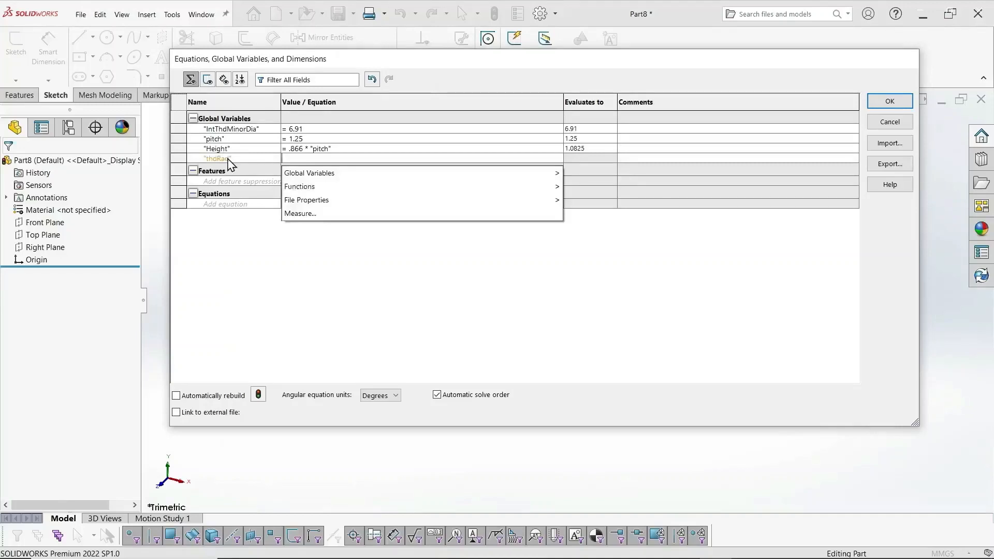
{"action": "type", "text": "Height\" / 6"}
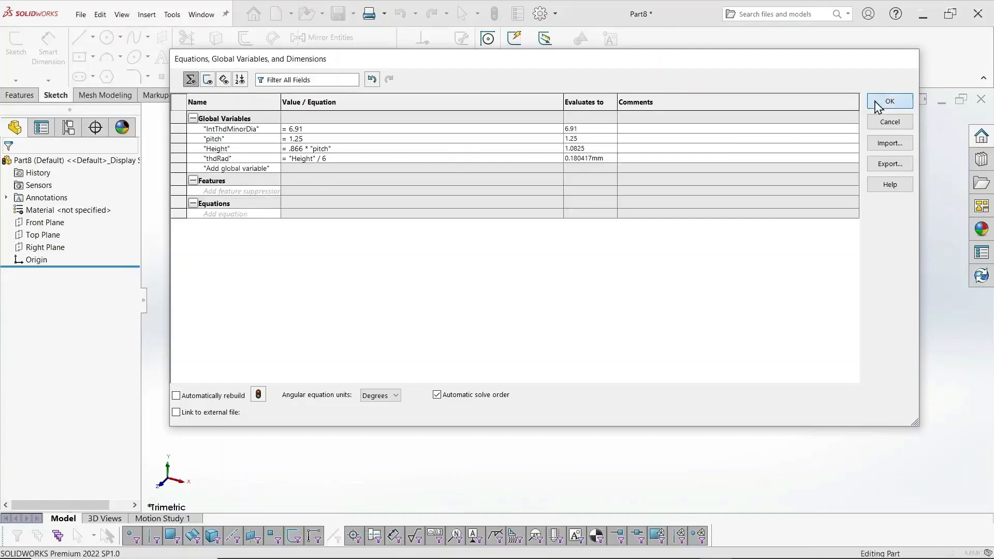
{"action": "left_click", "coordinate": [889, 101]}
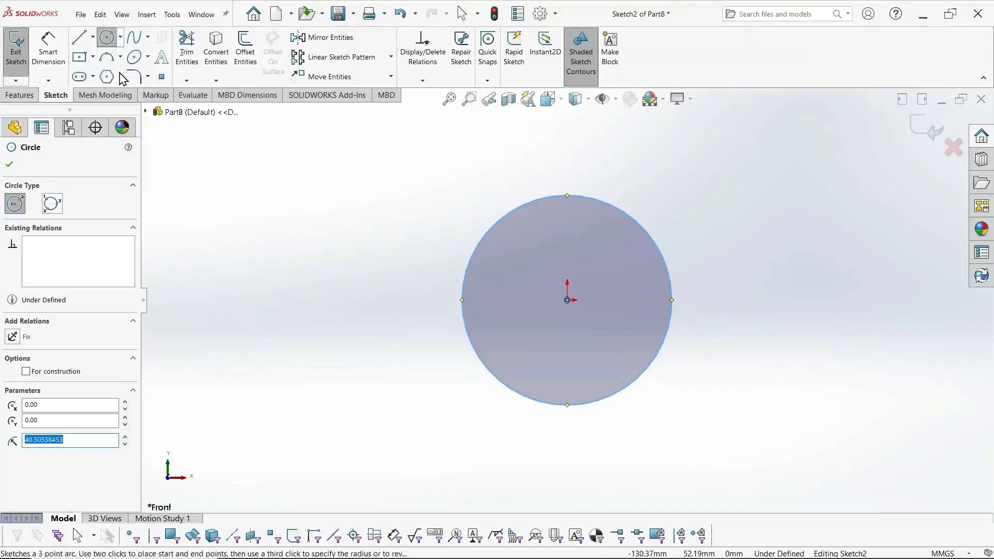
Add a hexagon 9 mm across flats around the 6.91 mm bore circle at the origin
{"action": "left_click", "coordinate": [106, 76]}
{"action": "type", "text": "6.91"}
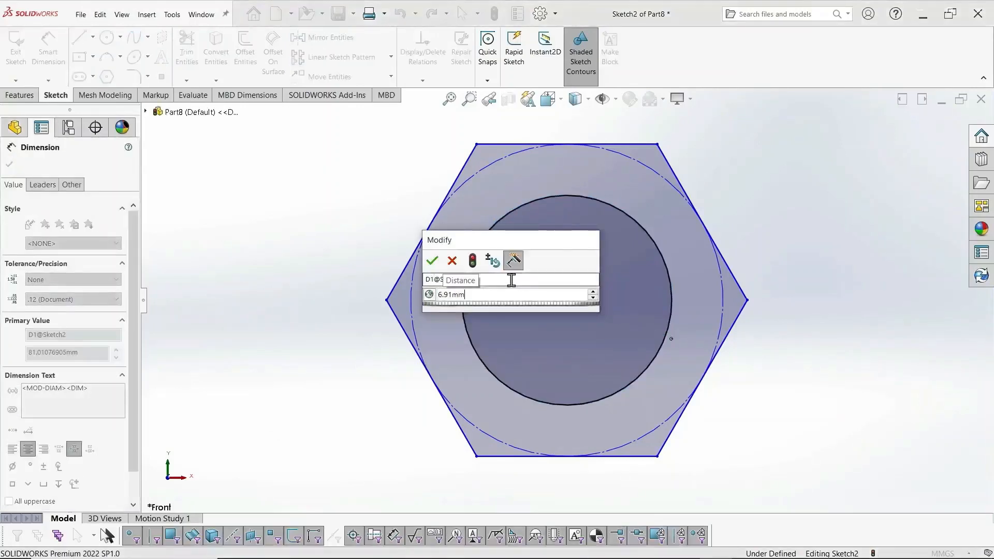
{"action": "left_click", "coordinate": [433, 260]}
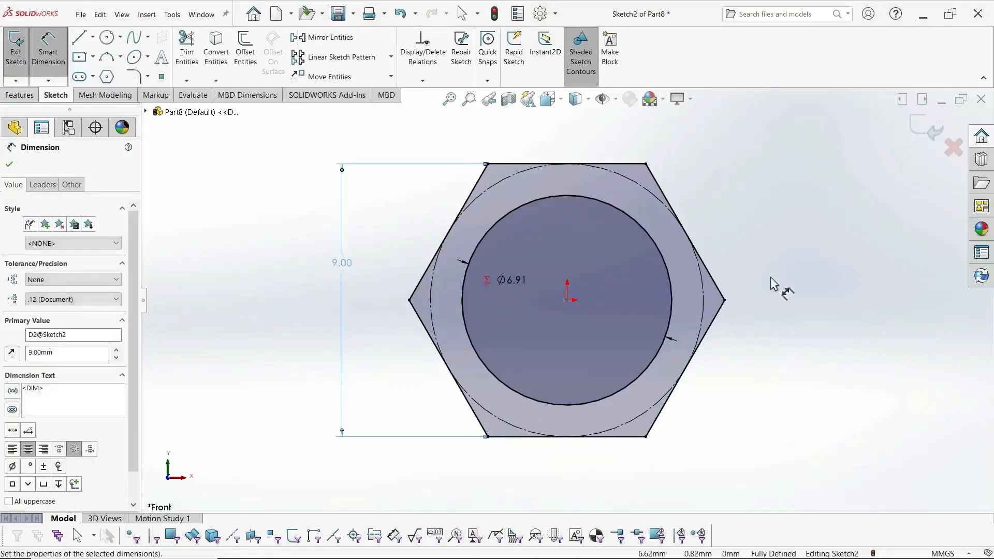
{"action": "left_click", "coordinate": [19, 94]}
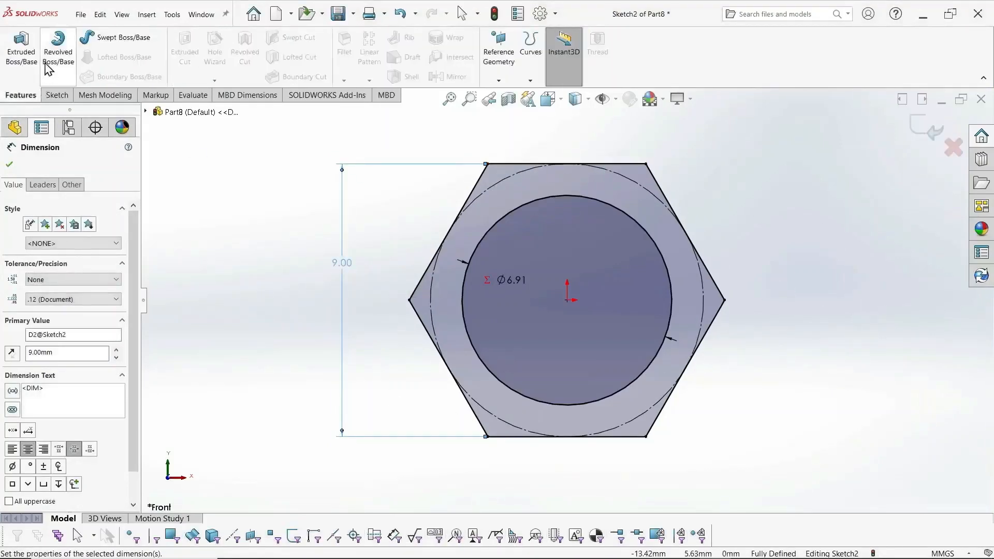
Extrude the nut profile 5 mm and chamfer both bore edges 0.75 mm at 45°
{"action": "left_click", "coordinate": [21, 48]}
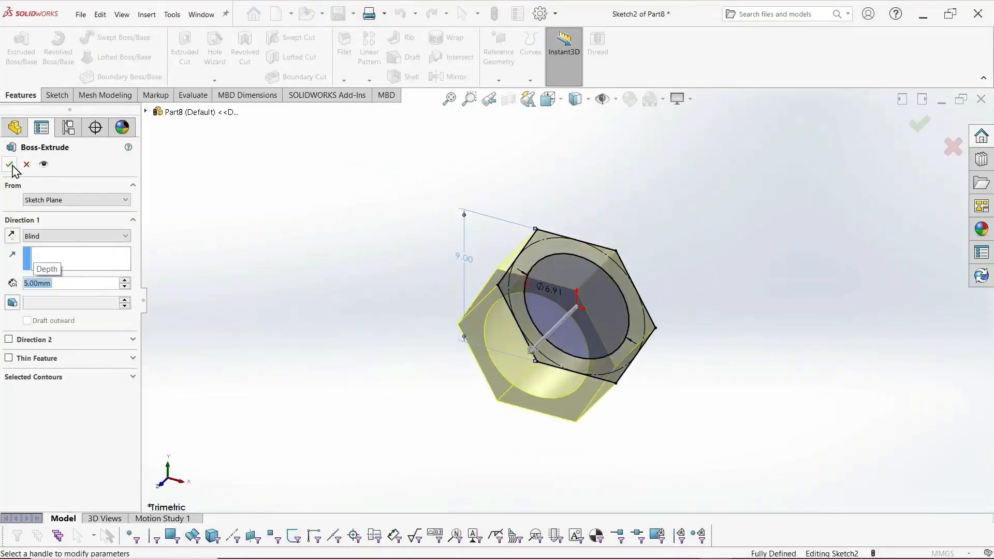
{"action": "left_click", "coordinate": [9, 165]}
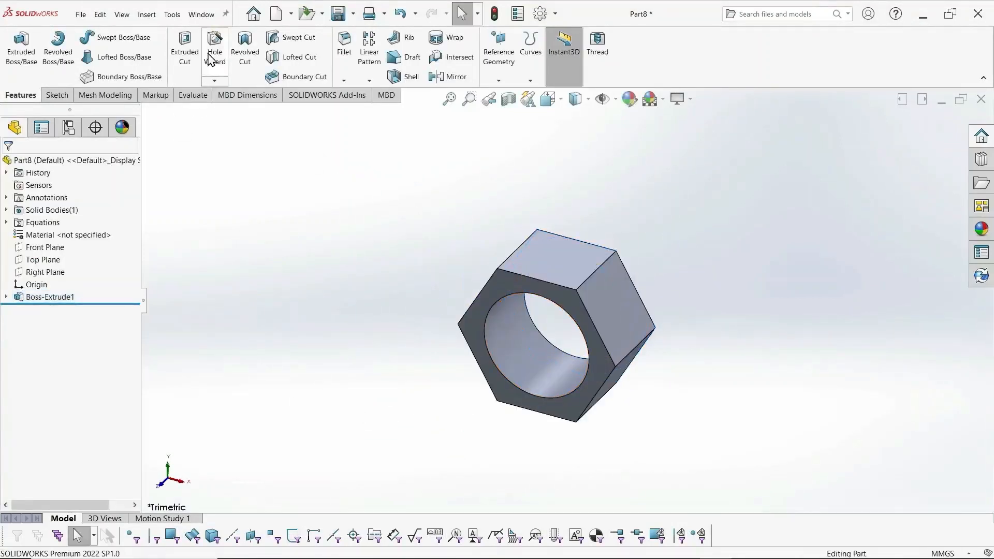
{"action": "left_click", "coordinate": [353, 81]}
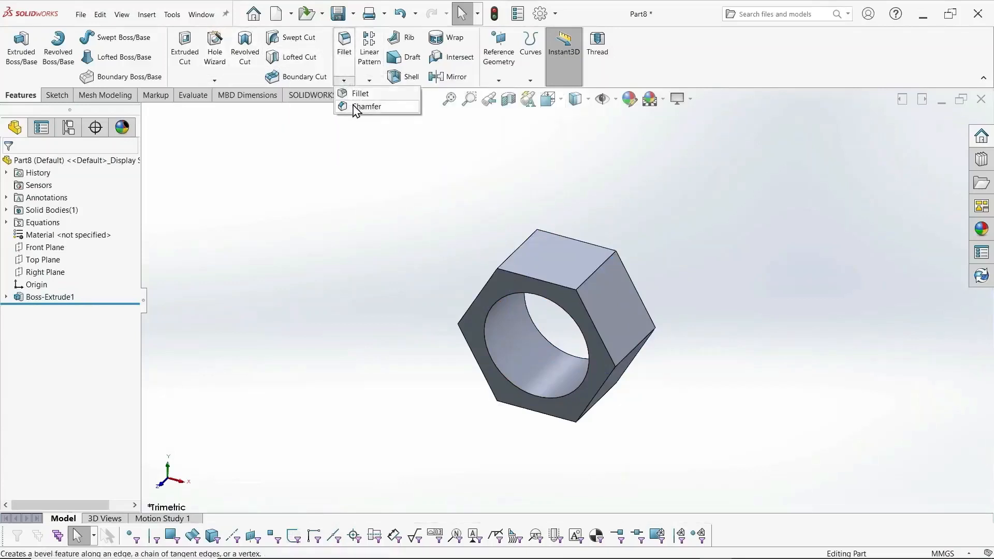
{"action": "left_click", "coordinate": [368, 107]}
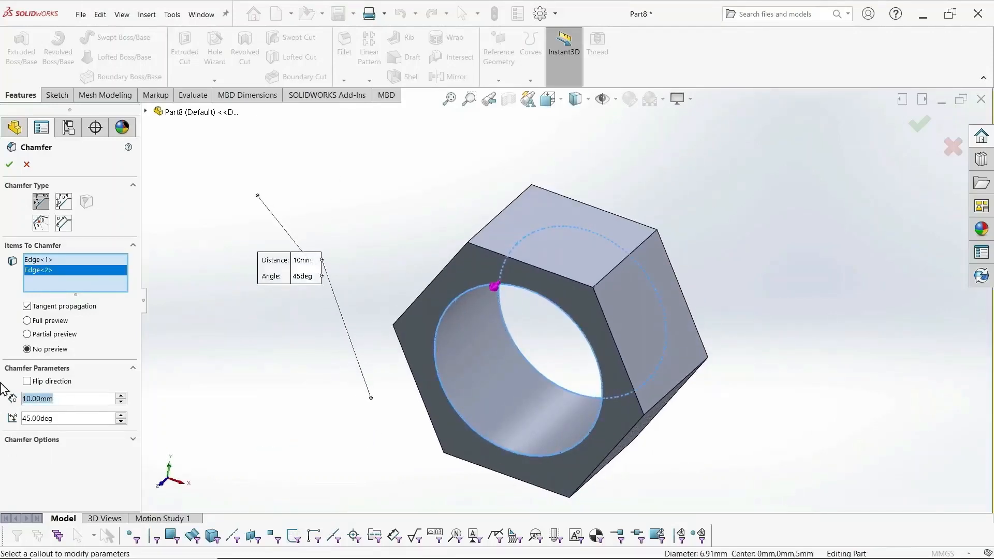
{"action": "type", "text": "0.75mm"}
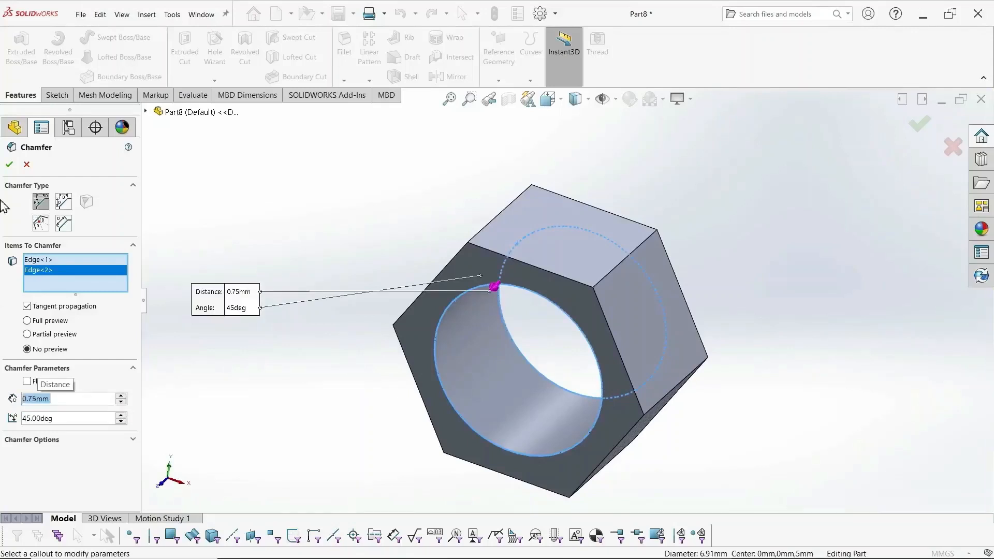
{"action": "left_click", "coordinate": [8, 164]}
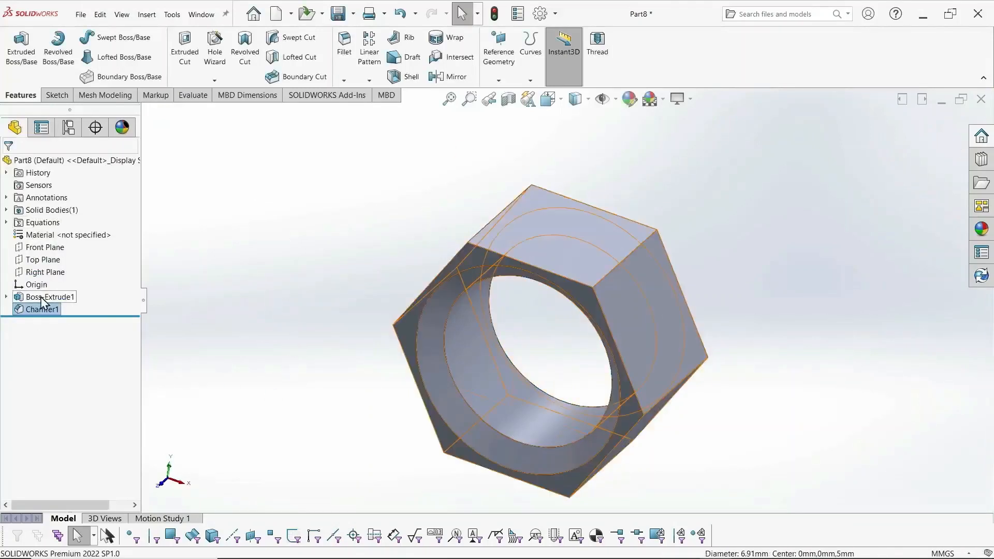
Create a reversed helix on the nut face with 1.25 mm pitch and 8 mm height
{"action": "left_click", "coordinate": [57, 94]}
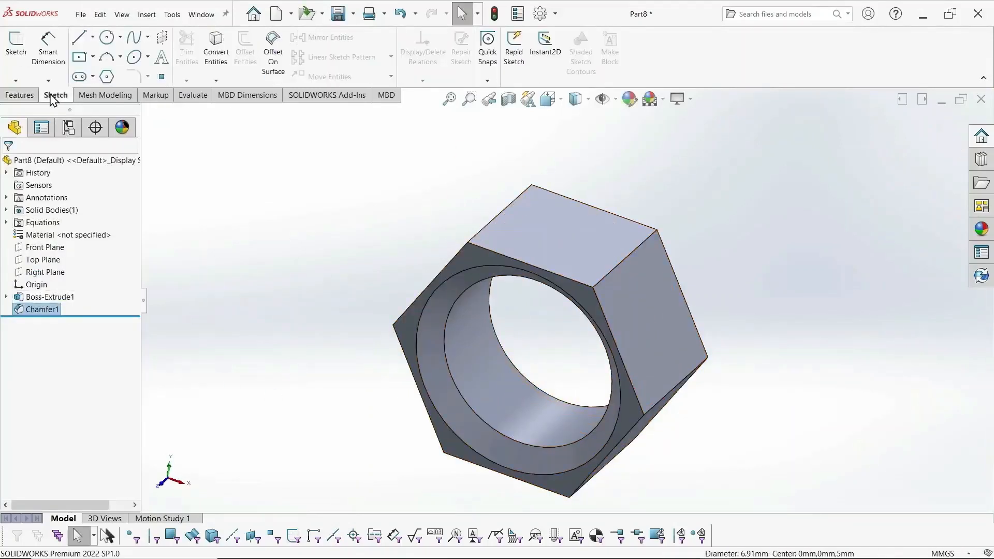
{"action": "left_click", "coordinate": [19, 95]}
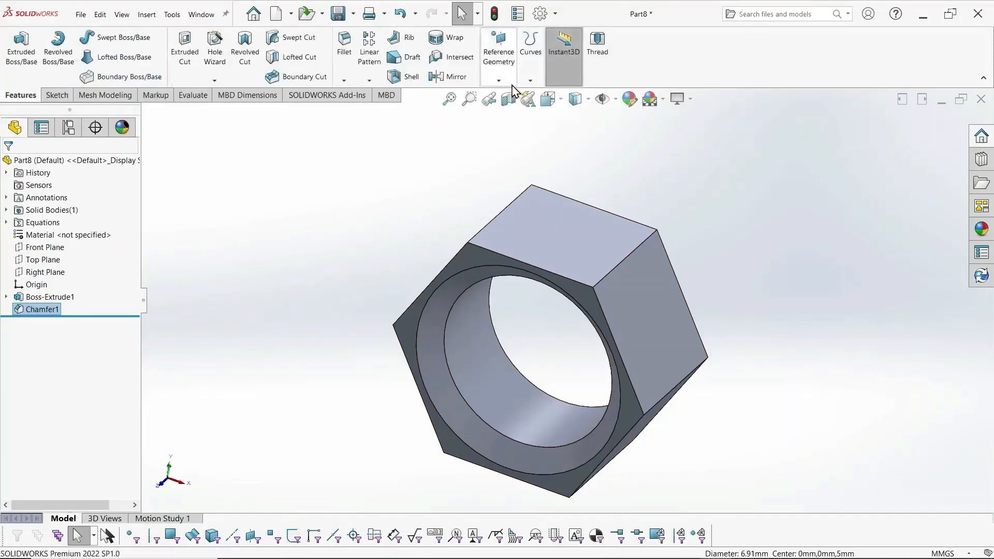
{"action": "mouse_move", "coordinate": [531, 52]}
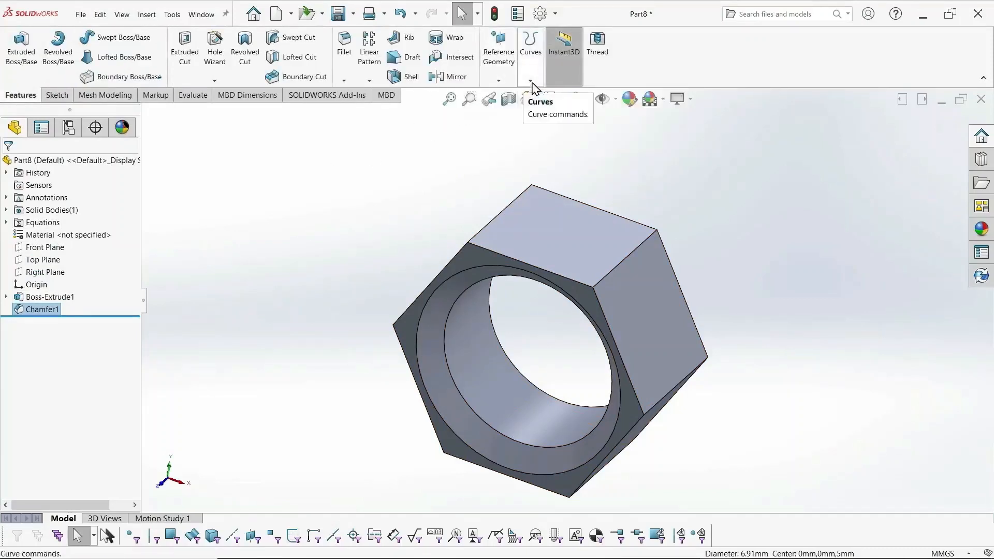
{"action": "left_click", "coordinate": [530, 47]}
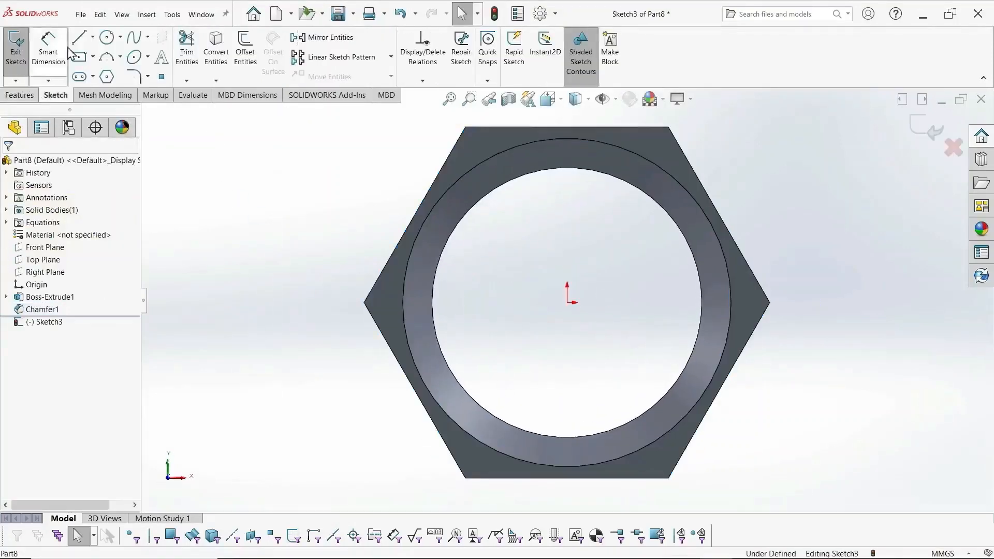
{"action": "left_click", "coordinate": [105, 37]}
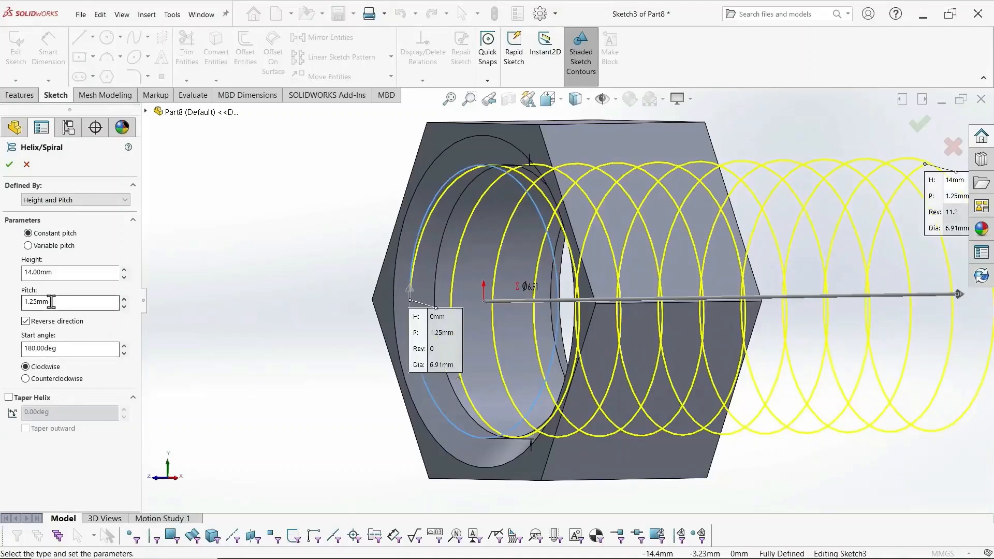
{"action": "triple_click", "coordinate": [68, 272]}
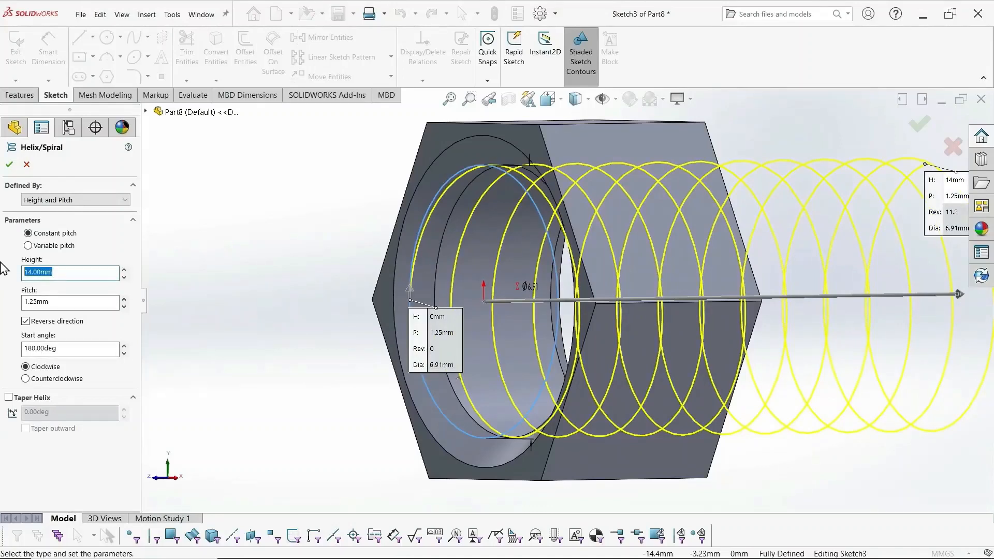
{"action": "type", "text": "8.00mm"}
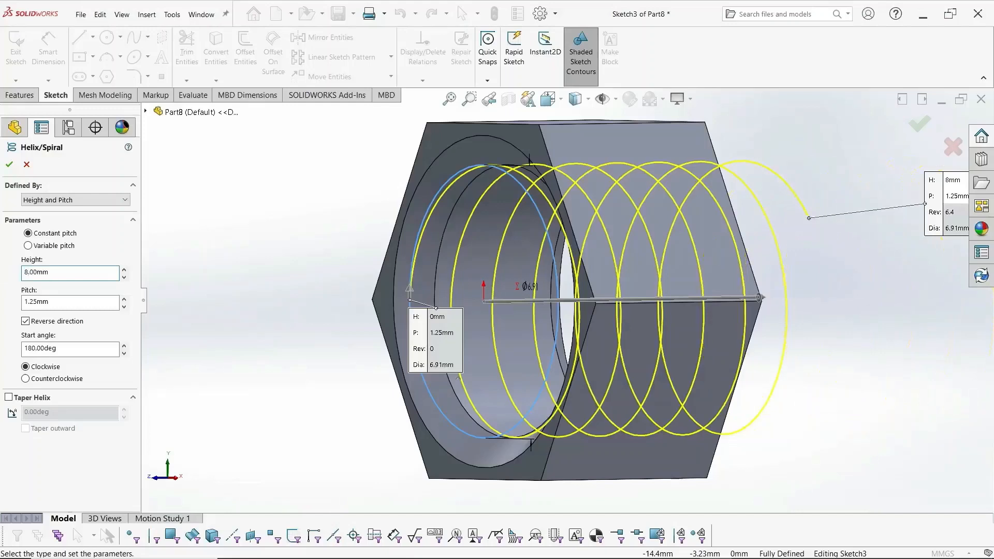
{"action": "left_click", "coordinate": [9, 165]}
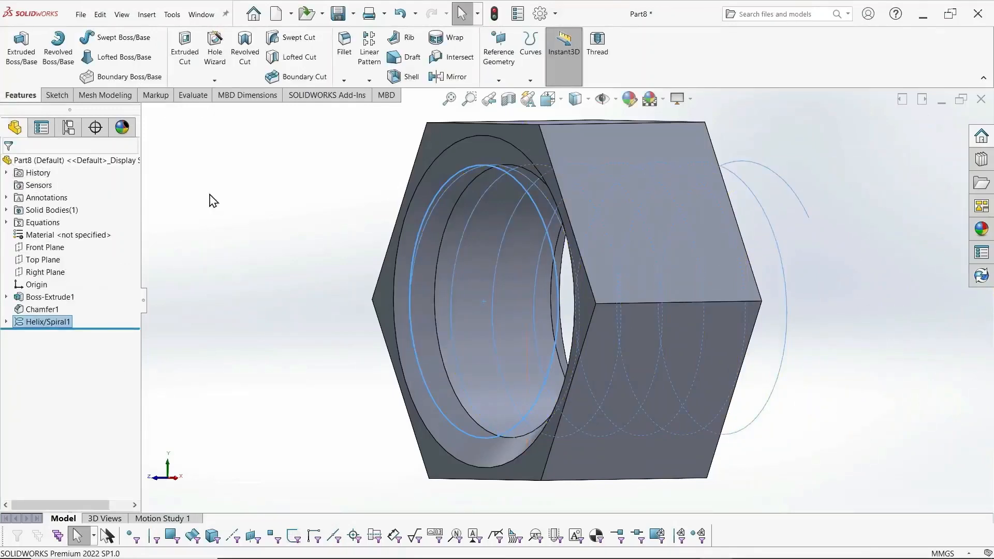
Draw a triangular thread profile with a horizontal centreline on the Top Plane near the helix
{"action": "left_click", "coordinate": [56, 95]}
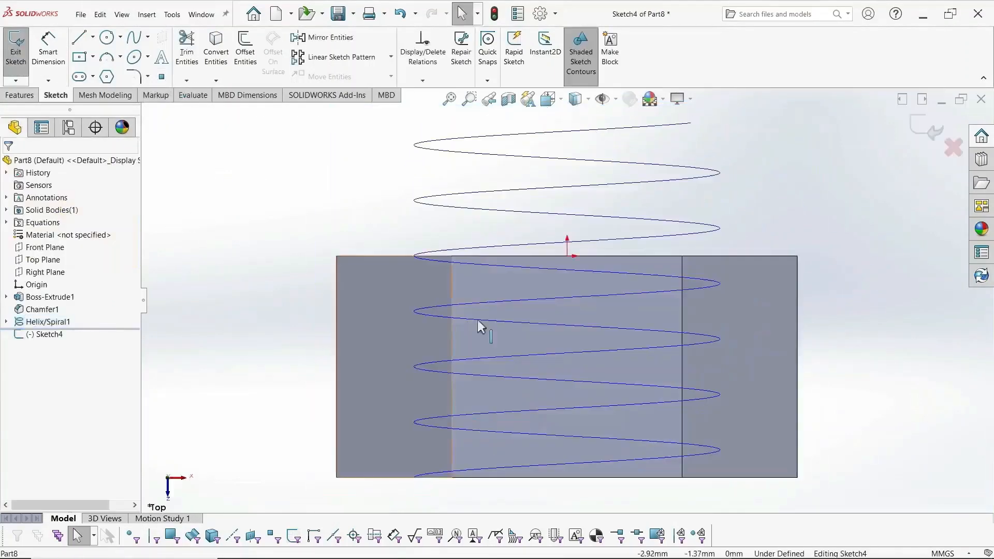
{"action": "left_click", "coordinate": [78, 37]}
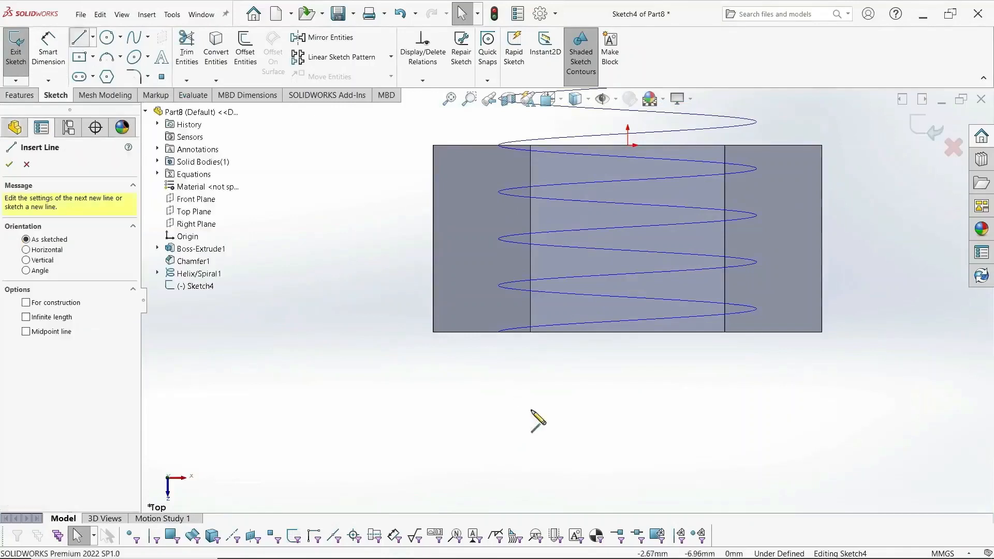
{"action": "mouse_move", "coordinate": [631, 130]}
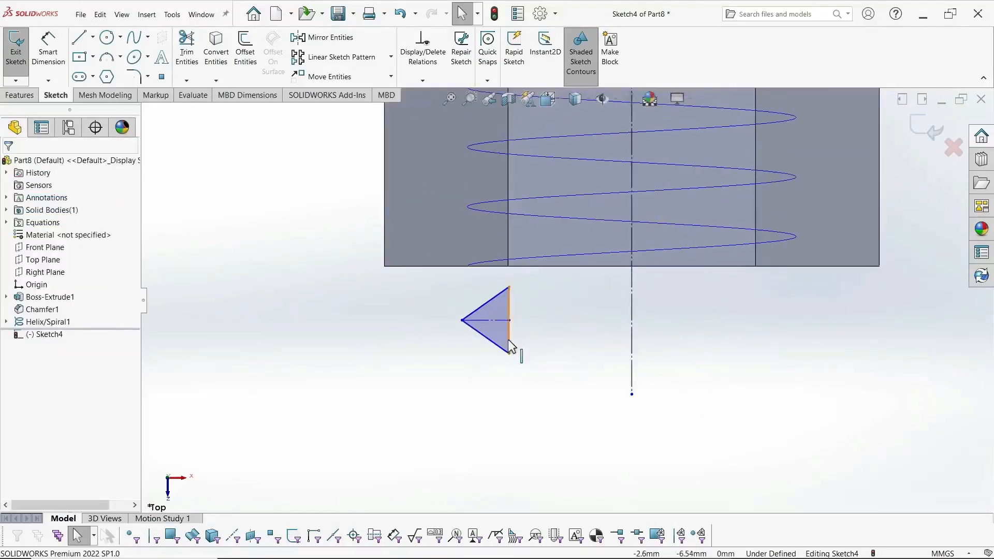
{"action": "left_click", "coordinate": [508, 320]}
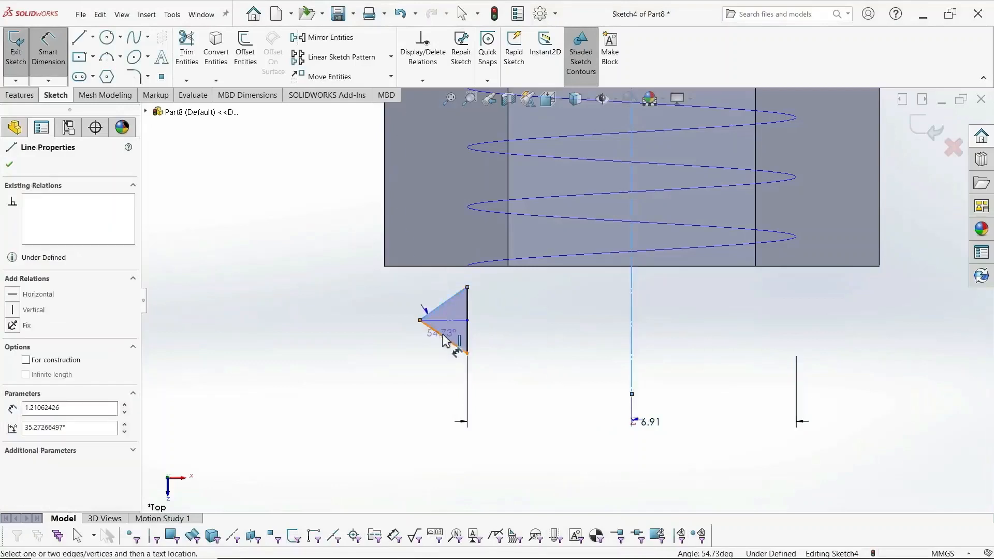
Dimension the triangle side as "pitch"-.005 and set its 60° angle
{"action": "left_click", "coordinate": [494, 303]}
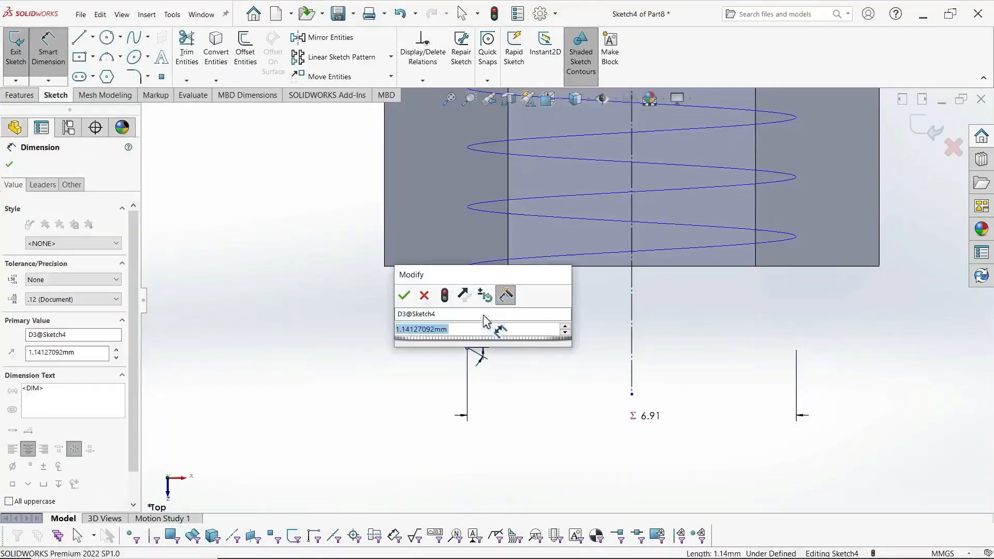
{"action": "type", "text": "=pi"}
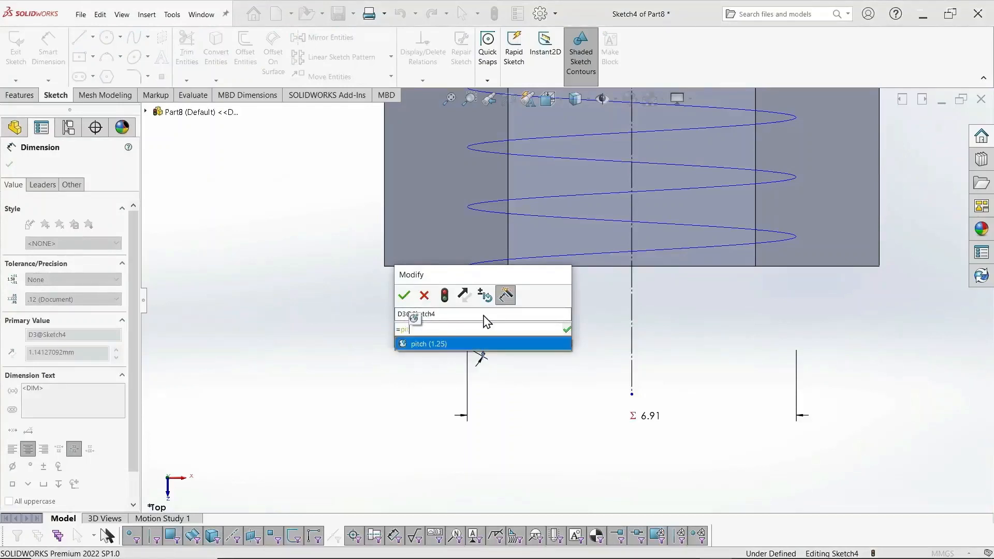
{"action": "type", "text": "\"pitch\"-.005"}
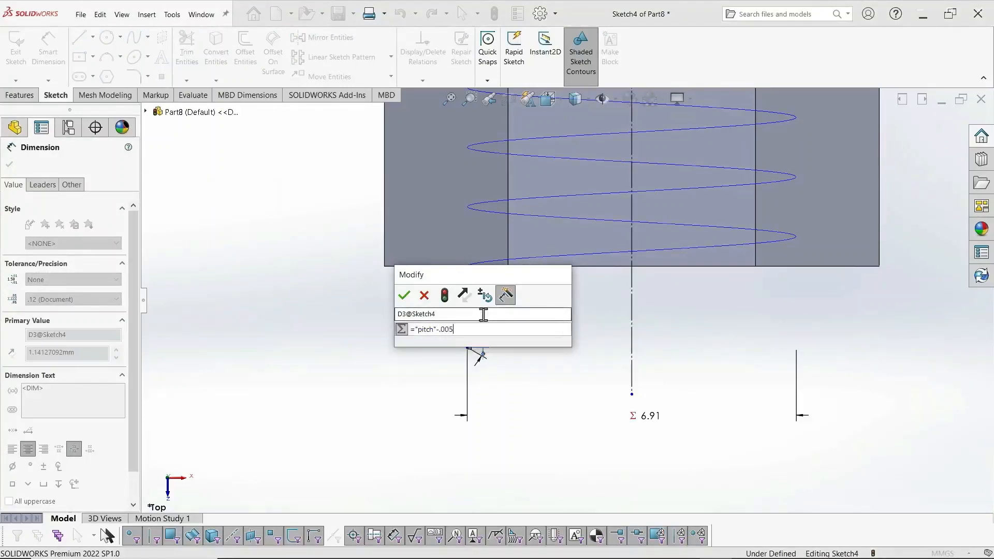
{"action": "left_click", "coordinate": [404, 295]}
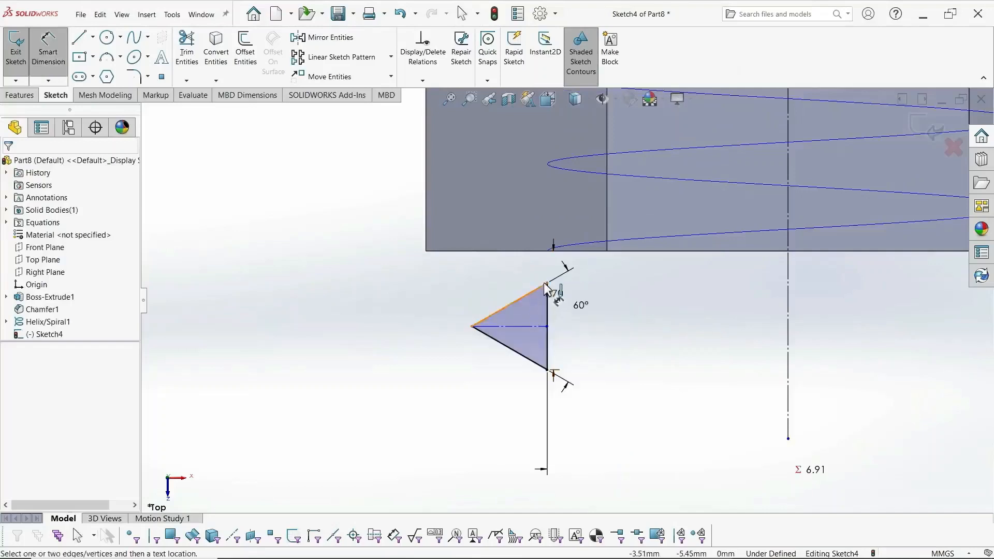
{"action": "left_click", "coordinate": [547, 284]}
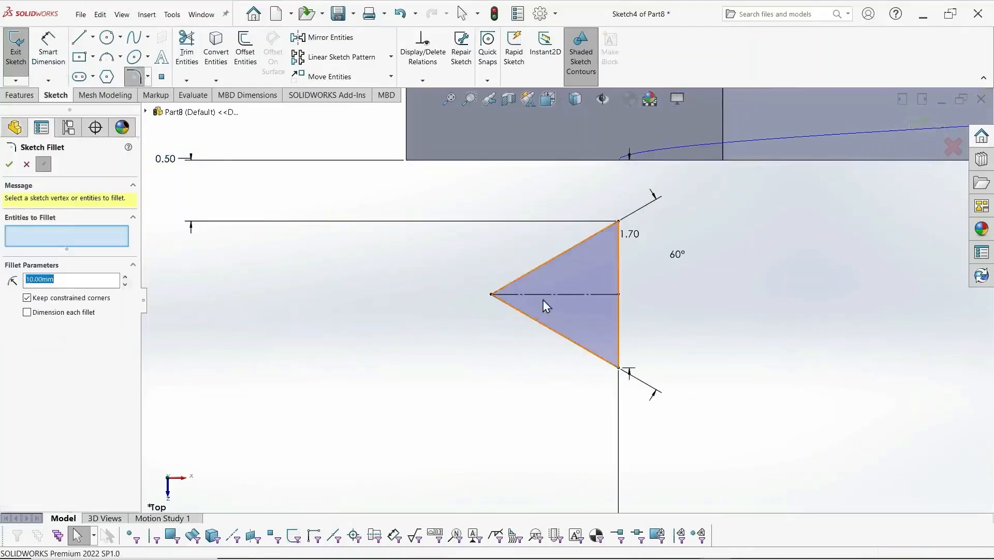
Round the profile's pointed tip with a 0.05 mm sketch fillet
{"action": "left_click", "coordinate": [552, 257]}
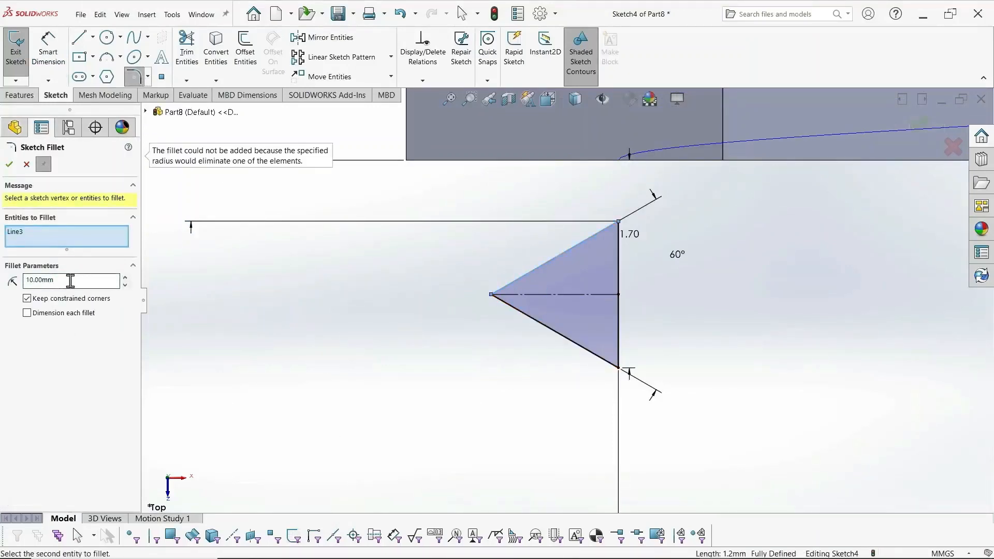
{"action": "type", "text": ".05"}
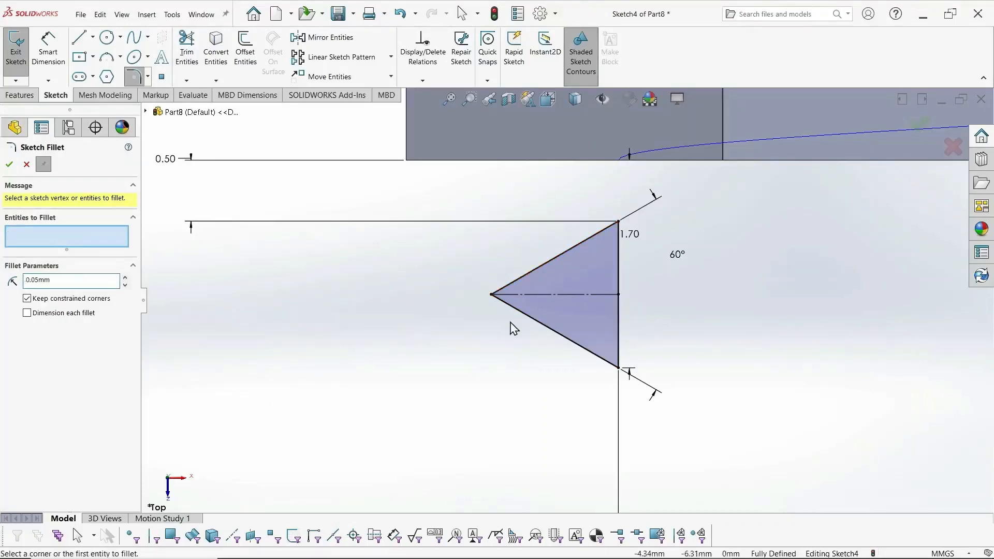
{"action": "left_click", "coordinate": [493, 294]}
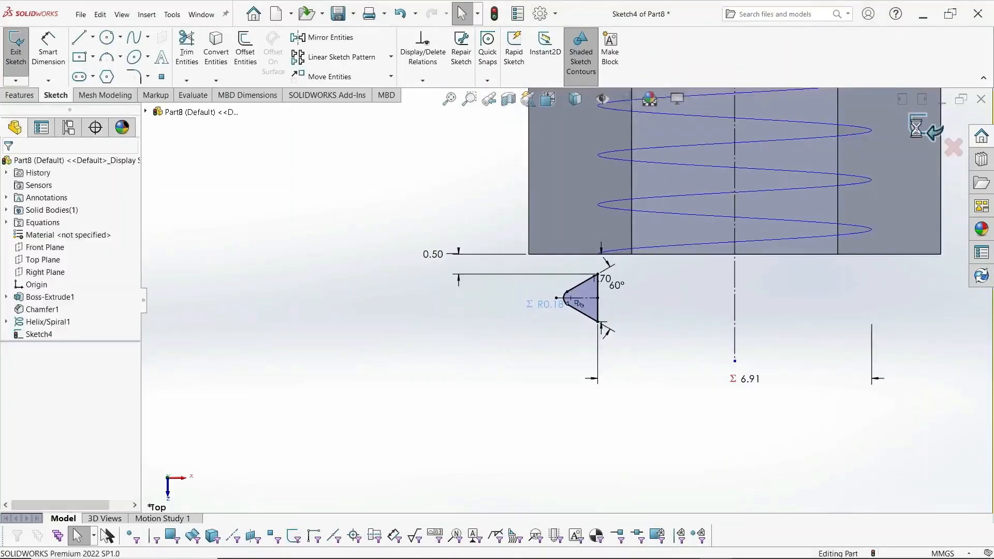
Swept-cut Sketch4 along Helix/Spiral1 to form the nut's internal threads
{"action": "left_click", "coordinate": [15, 48]}
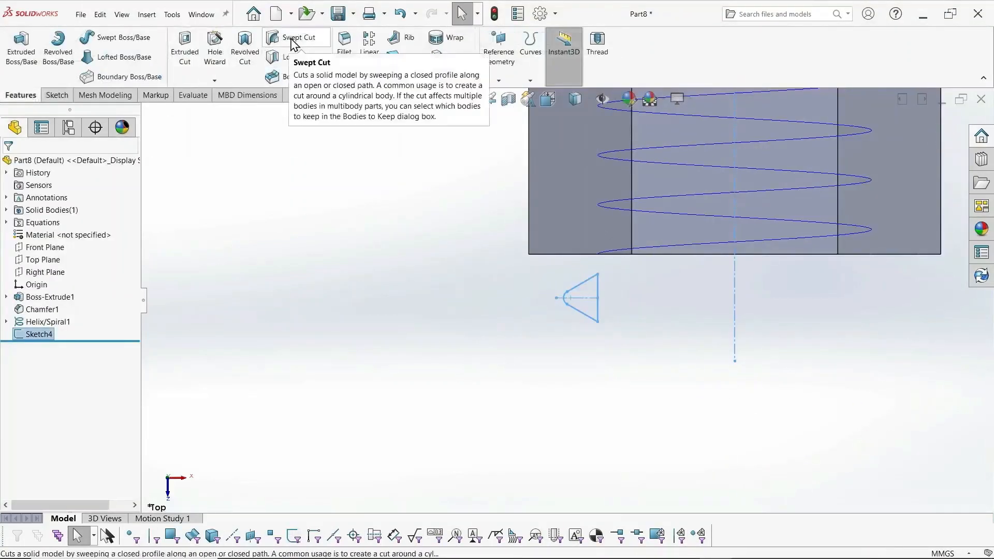
{"action": "left_click", "coordinate": [296, 41]}
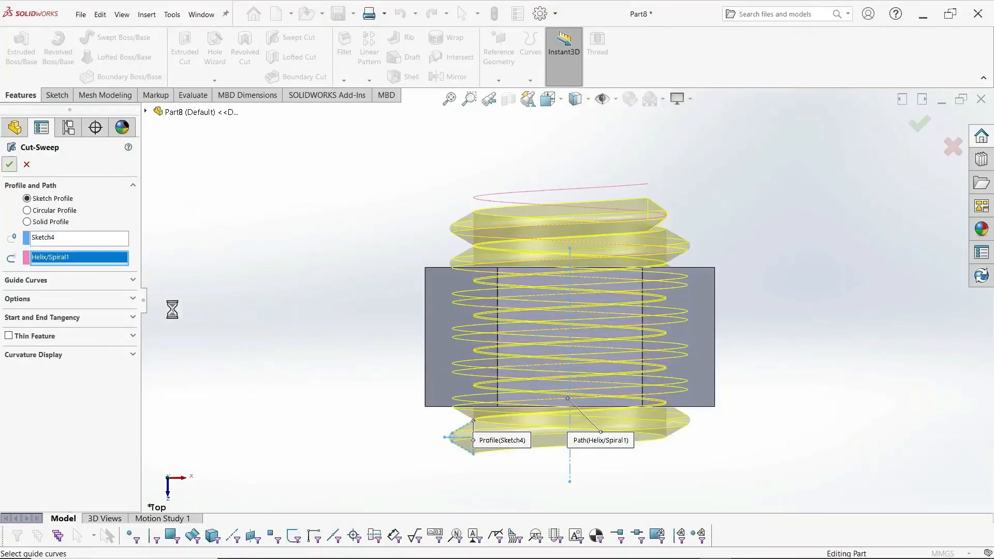
{"action": "left_click", "coordinate": [9, 164]}
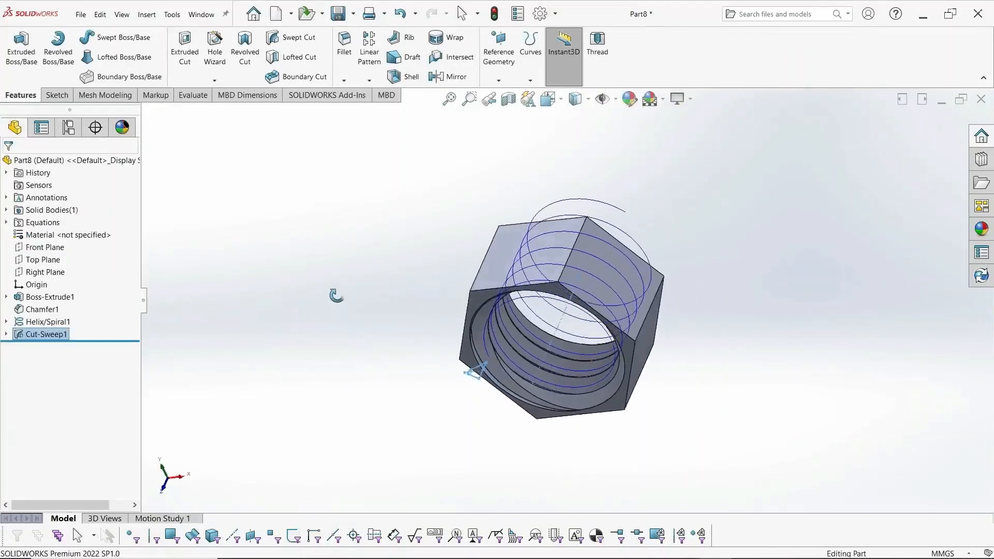
{"action": "right_click", "coordinate": [44, 321]}
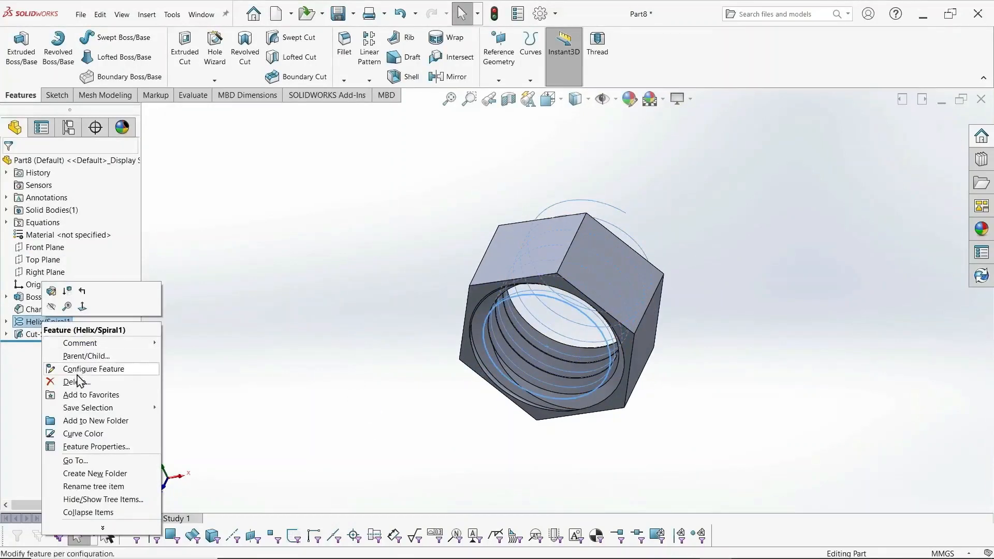